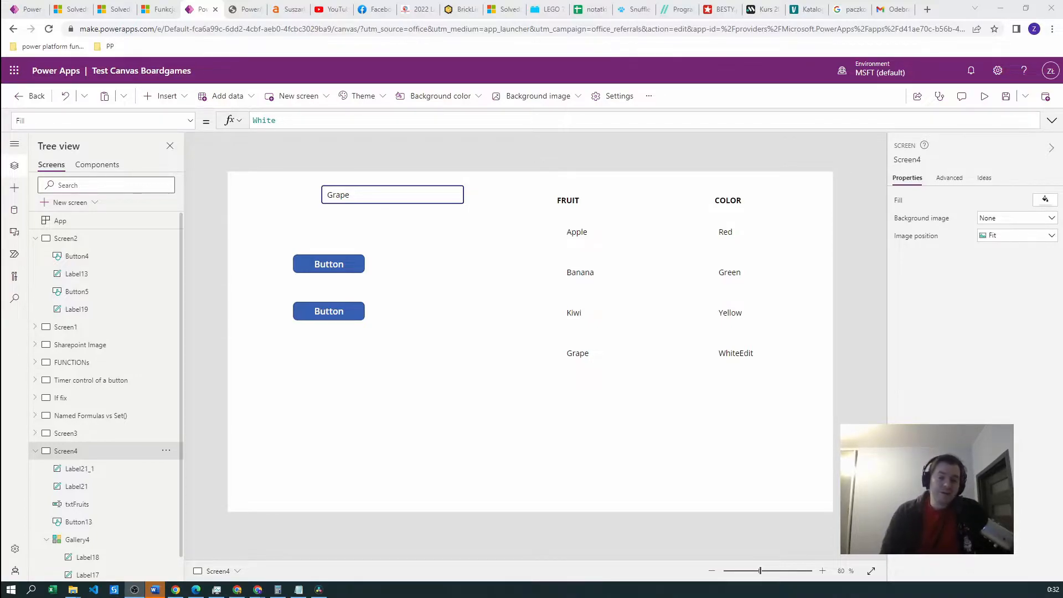
{"action": "mouse_move", "coordinate": [580, 108]}
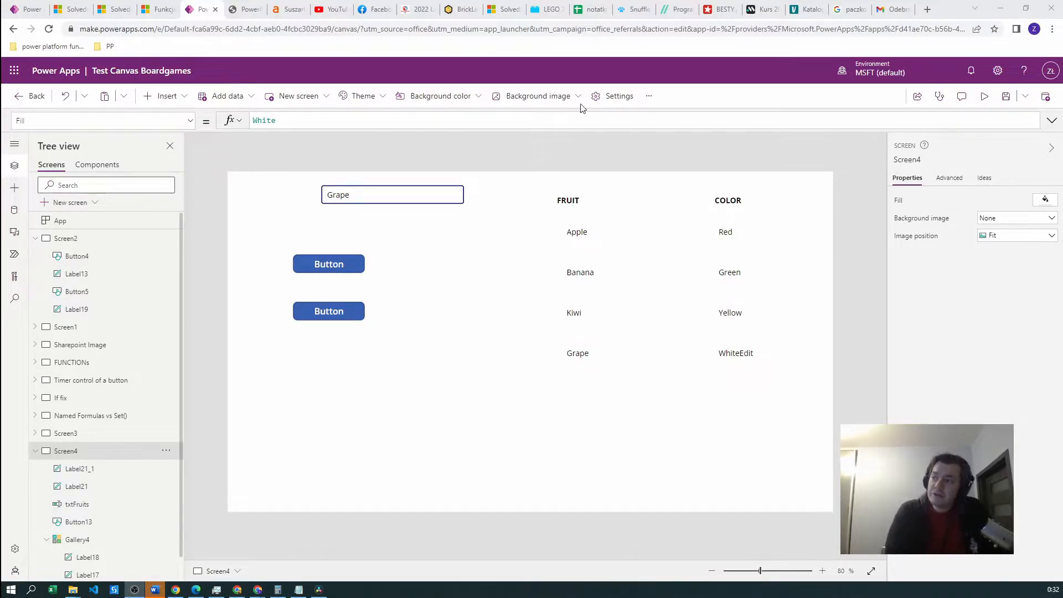
Move the txtFruits text input further left, nearer the screen's left edge
{"action": "left_click", "coordinate": [392, 194]}
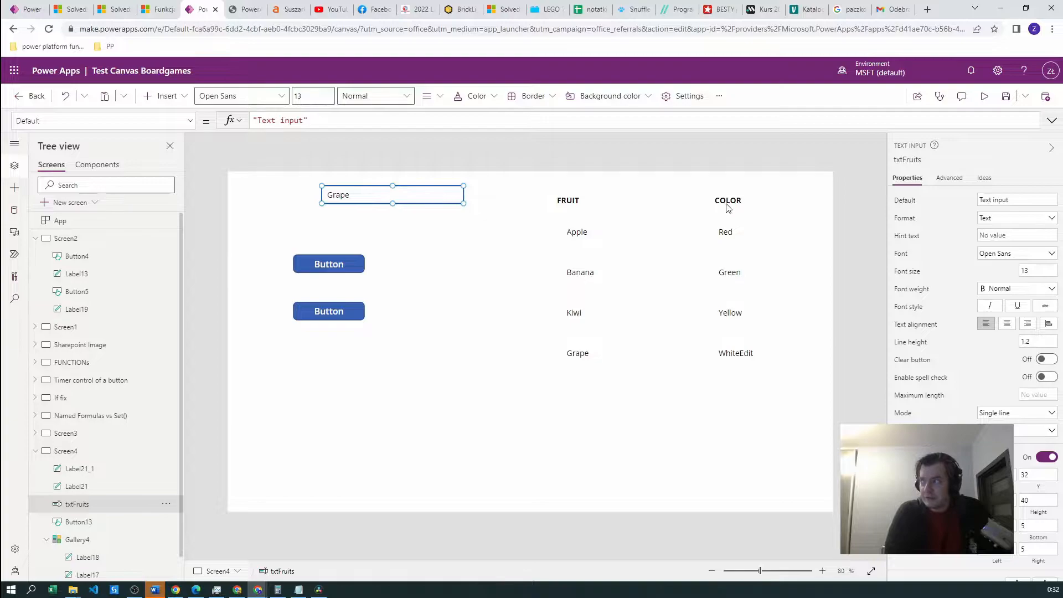
{"action": "mouse_move", "coordinate": [729, 206]}
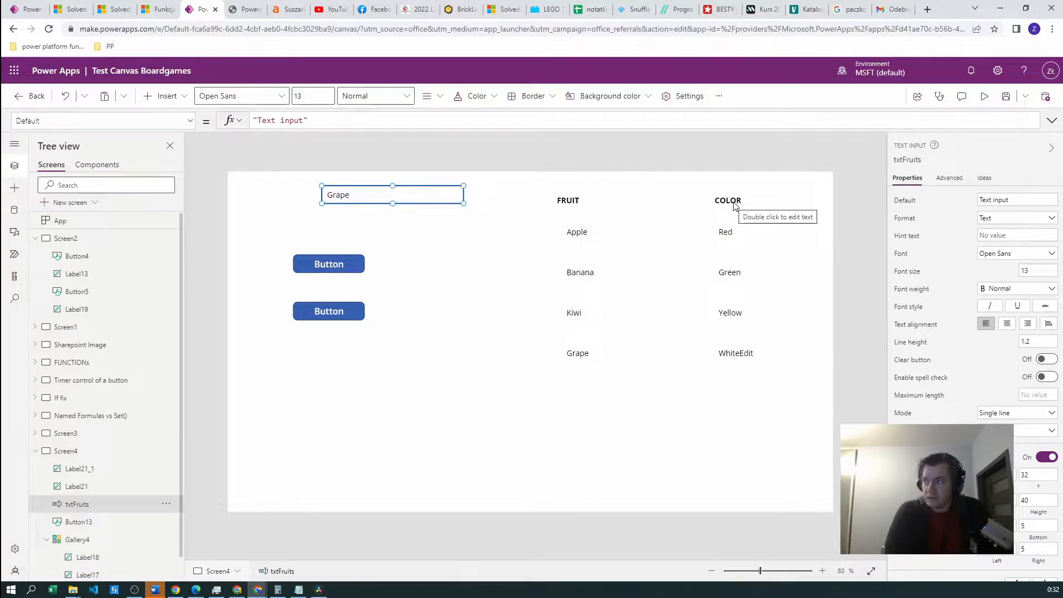
{"action": "mouse_move", "coordinate": [695, 206]}
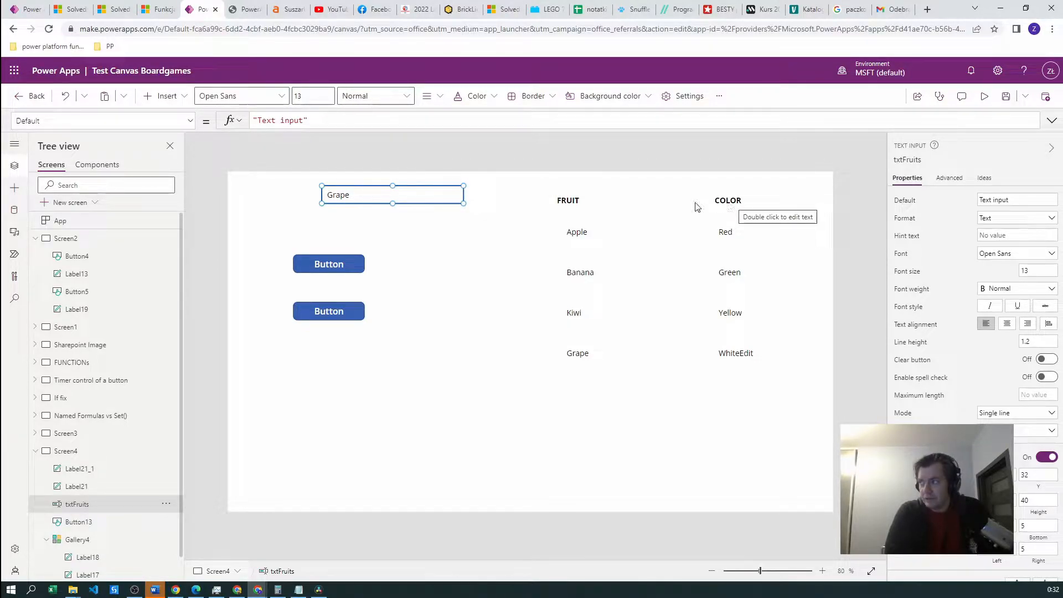
{"action": "left_click_drag", "start_coordinate": [392, 195], "coordinate": [355, 194]}
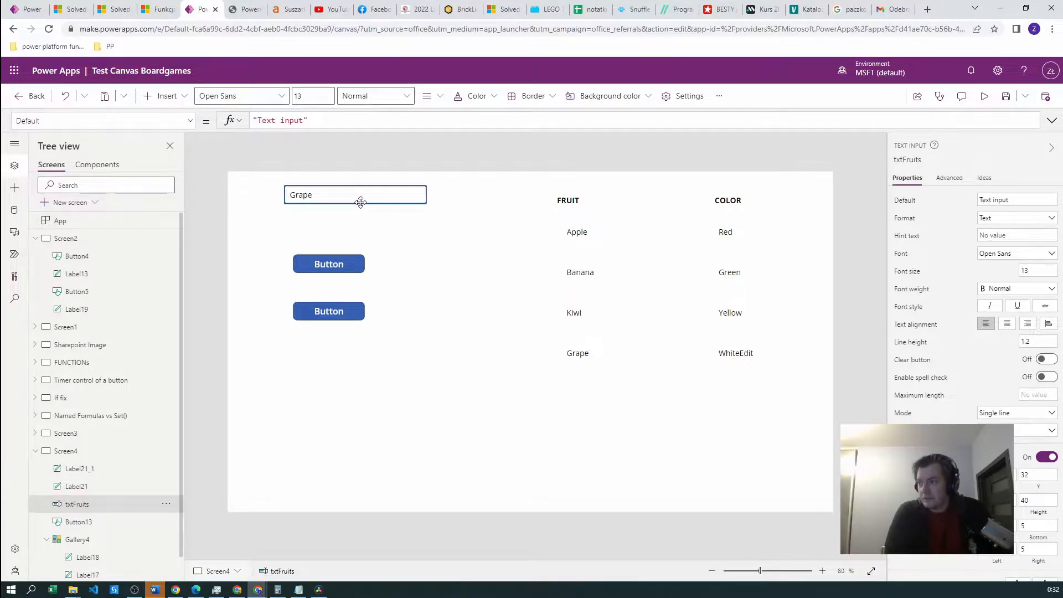
Insert a Drop down control beside the fruit text input
{"action": "left_click", "coordinate": [166, 96]}
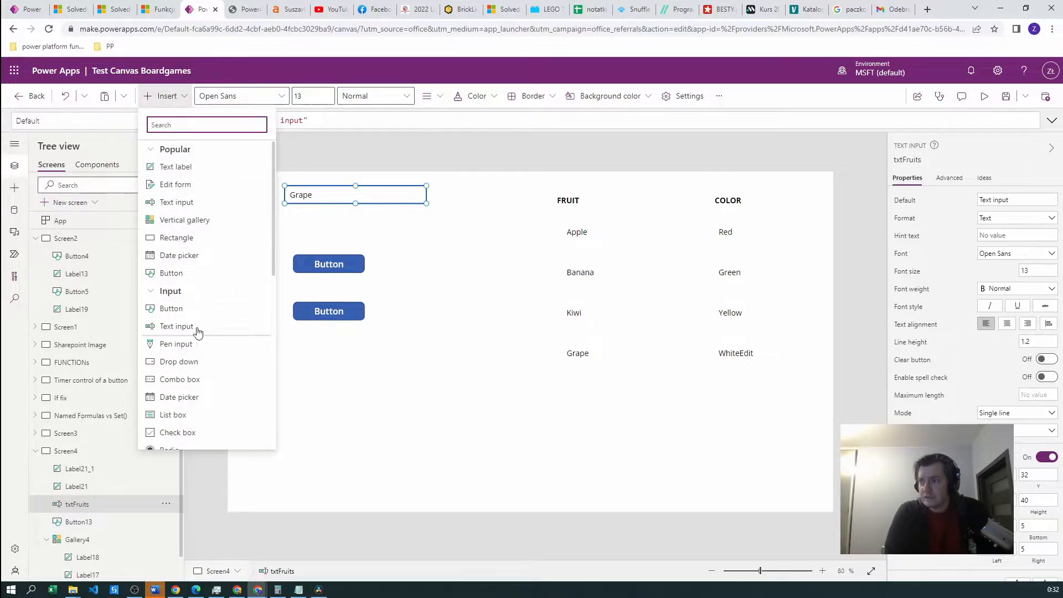
{"action": "mouse_move", "coordinate": [175, 374]}
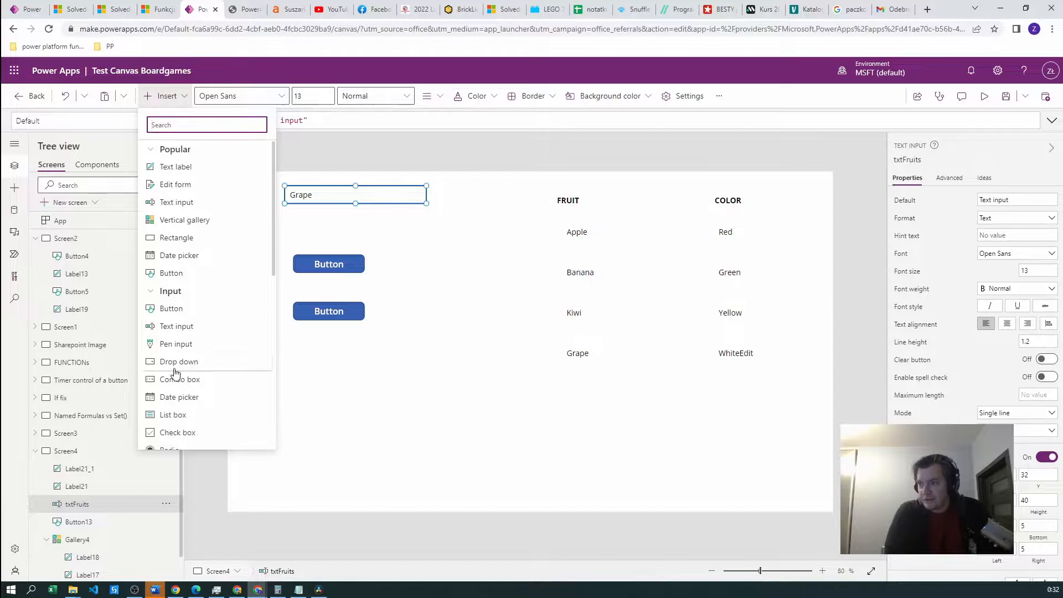
{"action": "left_click", "coordinate": [178, 362]}
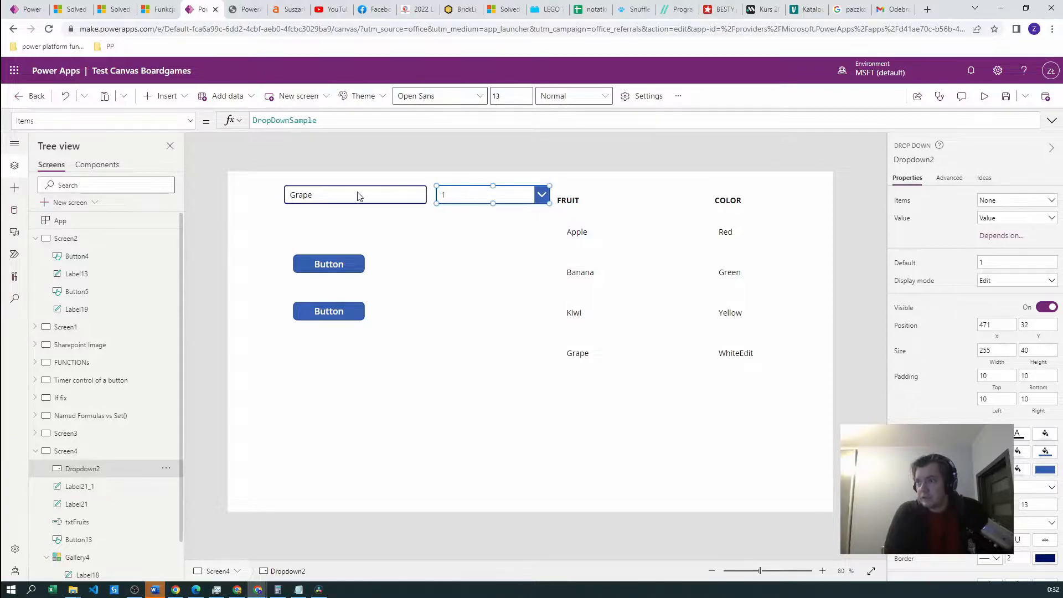
{"action": "left_click", "coordinate": [285, 120]}
{"action": "type", "text": "[\"Red"}
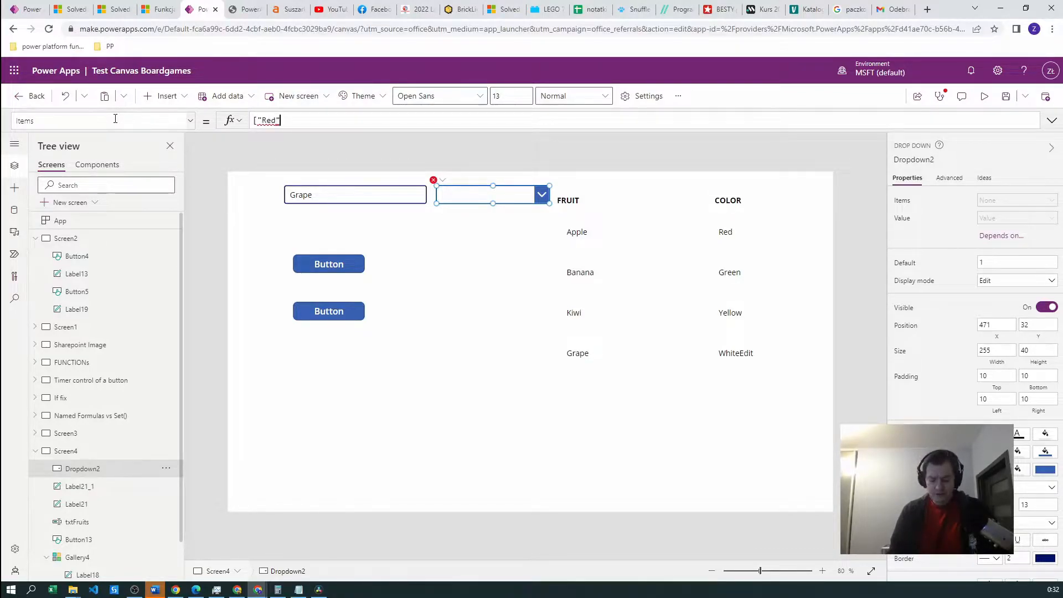
Set the dropdown's Items to ["Red","Green","Blue","Yellow"]
{"action": "type", "text": ",\"Gre"}
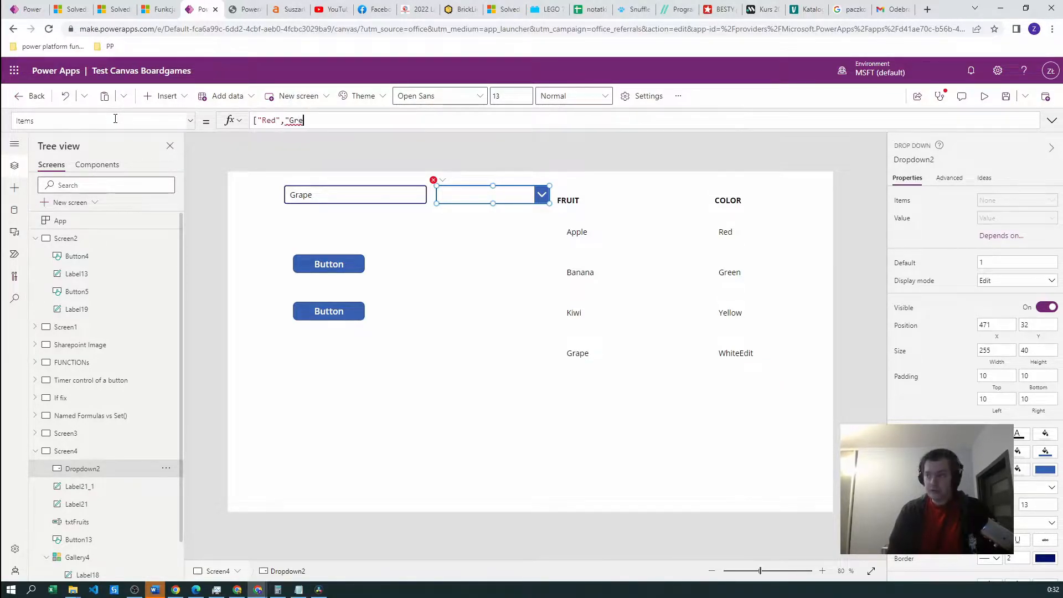
{"action": "type", "text": "e"}
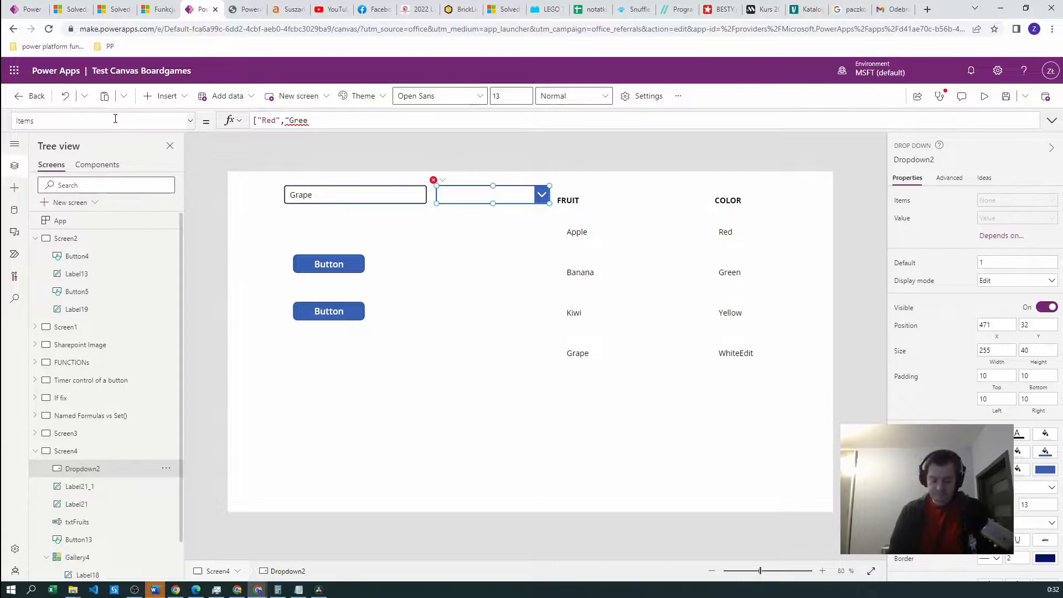
{"action": "type", "text": "n\""}
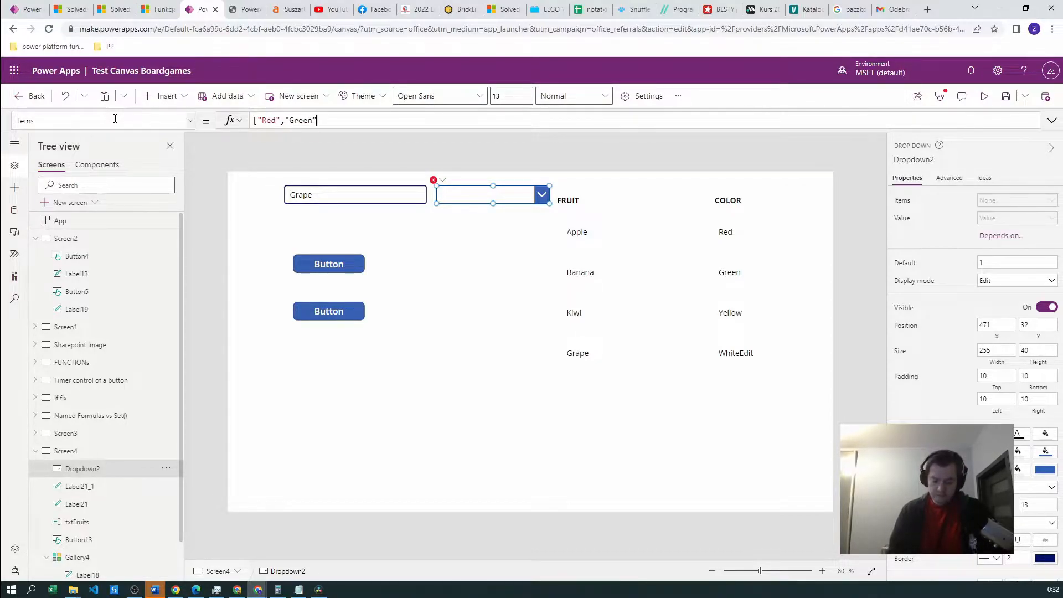
{"action": "type", "text": ",\""}
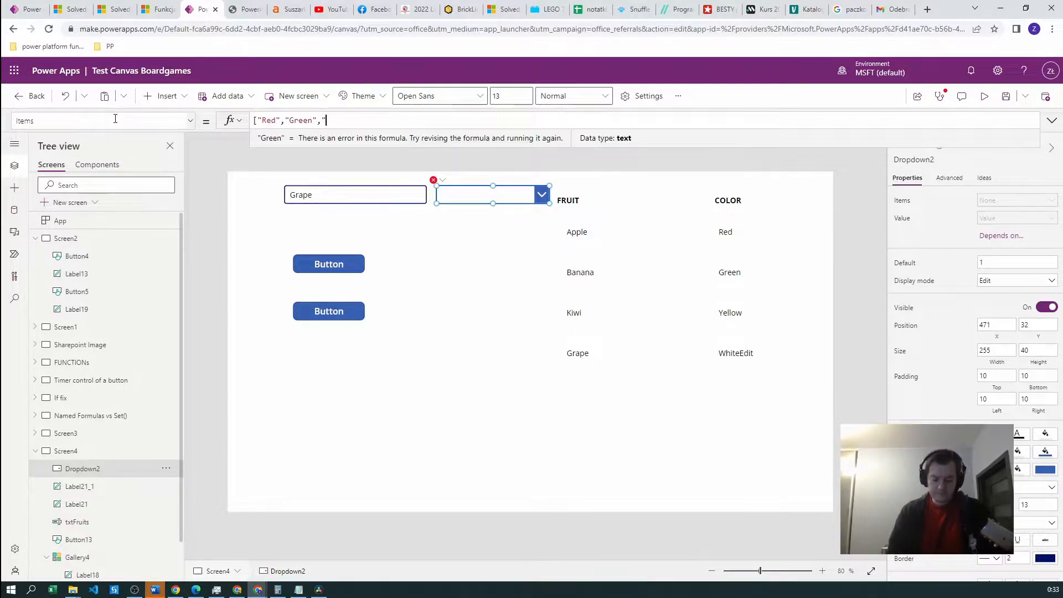
{"action": "type", "text": "Blue"}
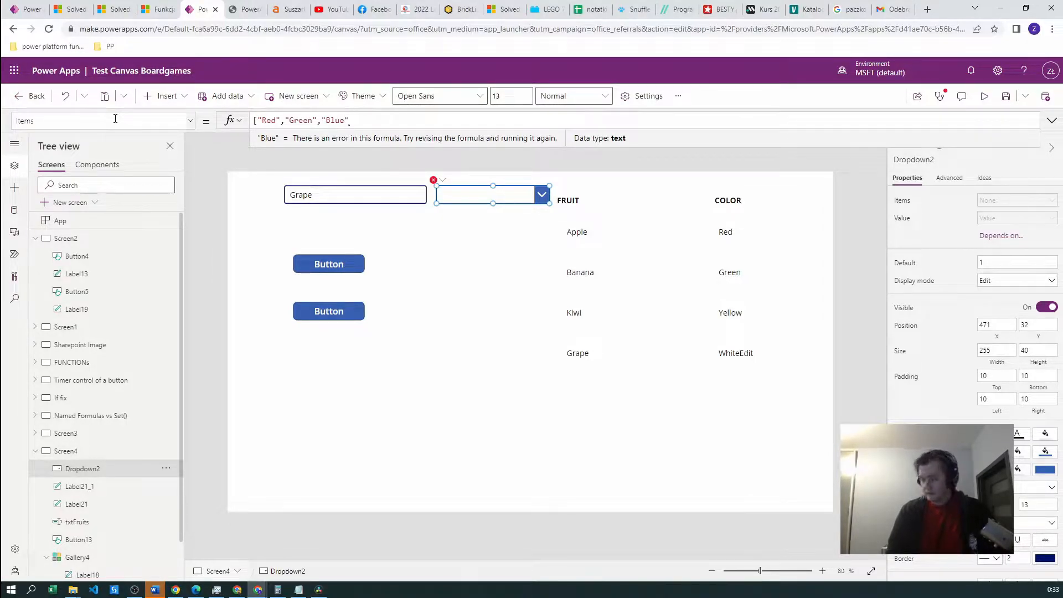
{"action": "type", "text": ", \""}
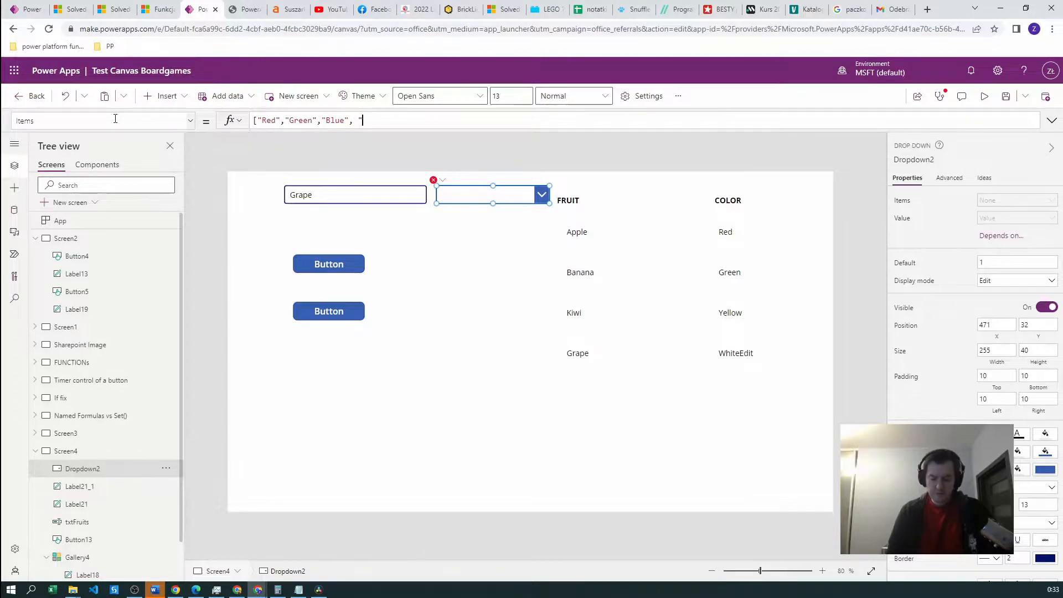
{"action": "type", "text": "Yellow"}
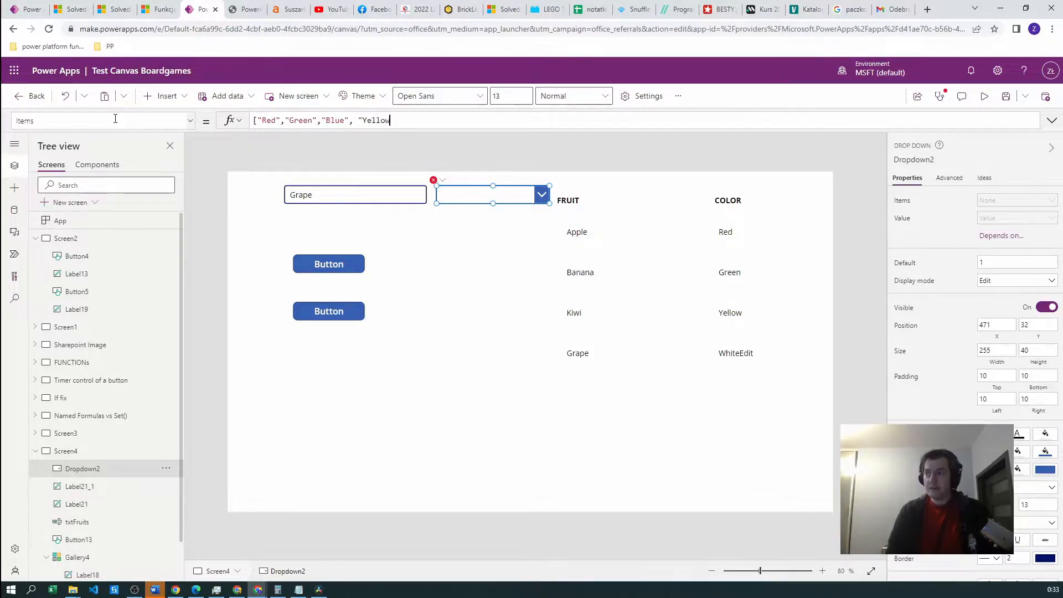
{"action": "type", "text": "\"]"}
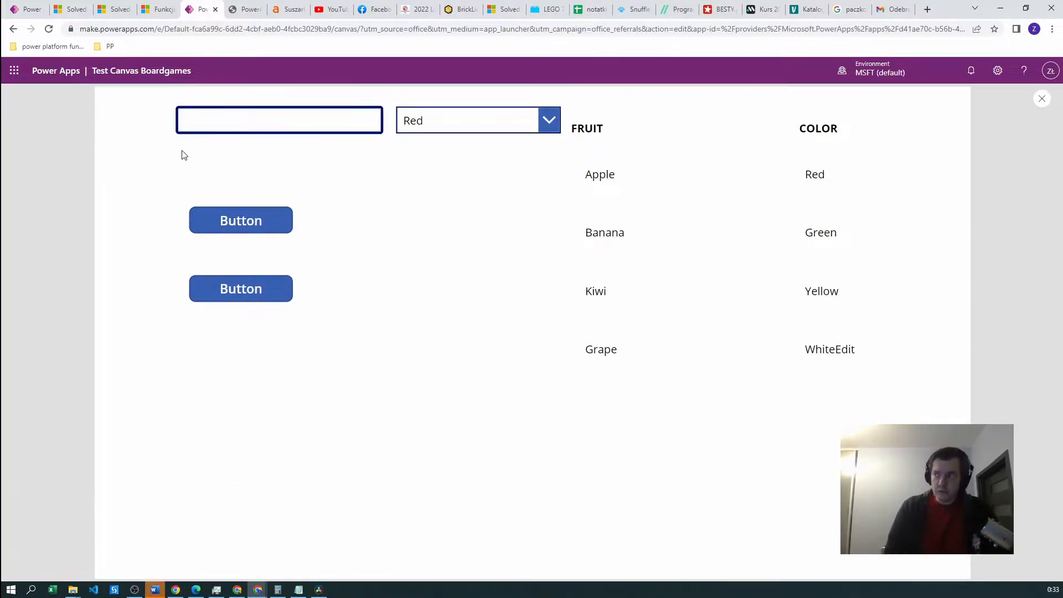
{"action": "left_click", "coordinate": [550, 121]}
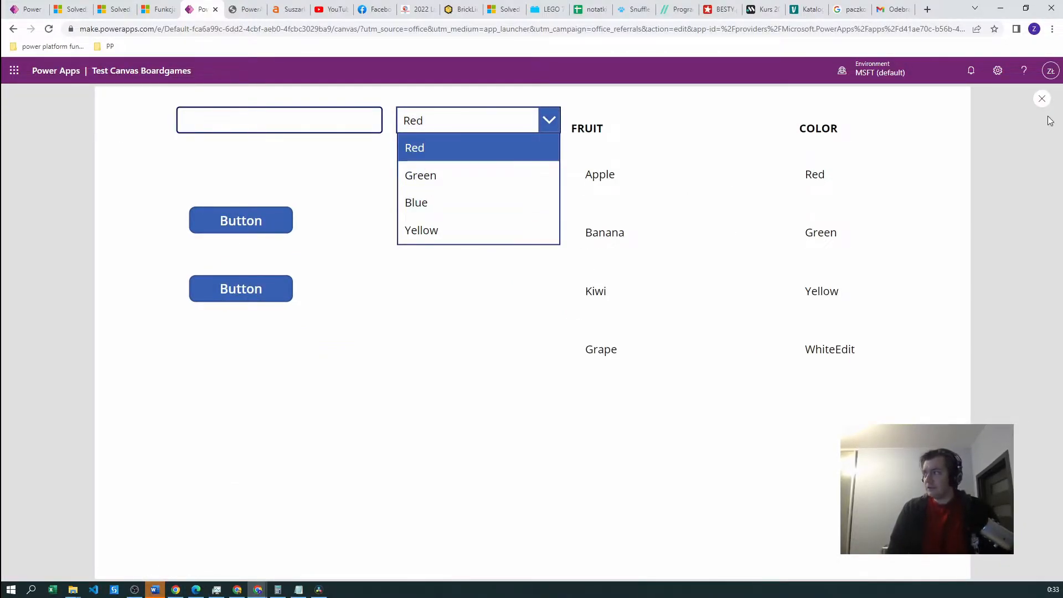
{"action": "left_click", "coordinate": [1042, 98]}
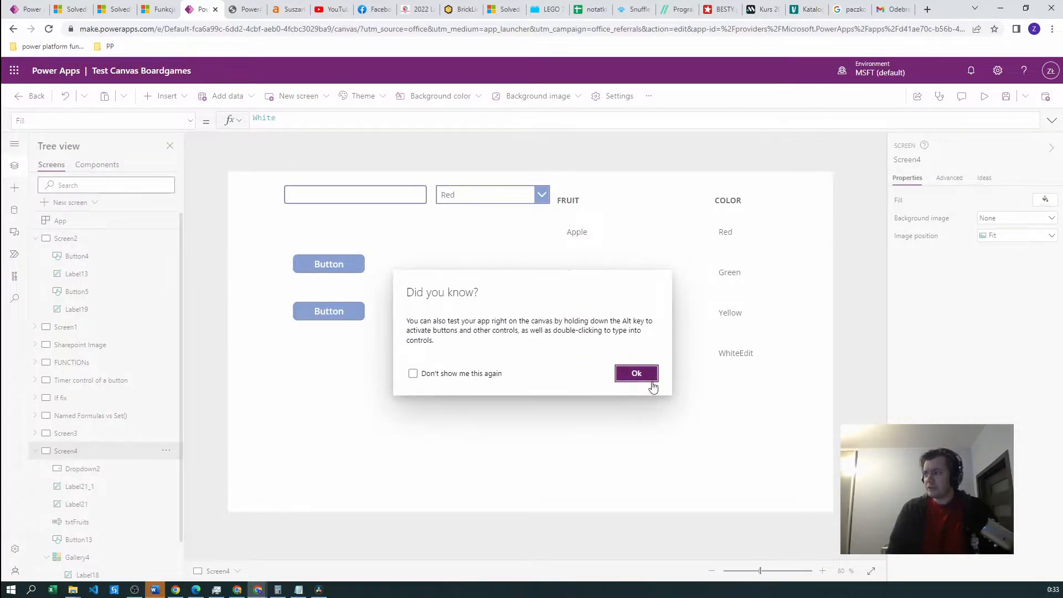
{"action": "left_click", "coordinate": [636, 373]}
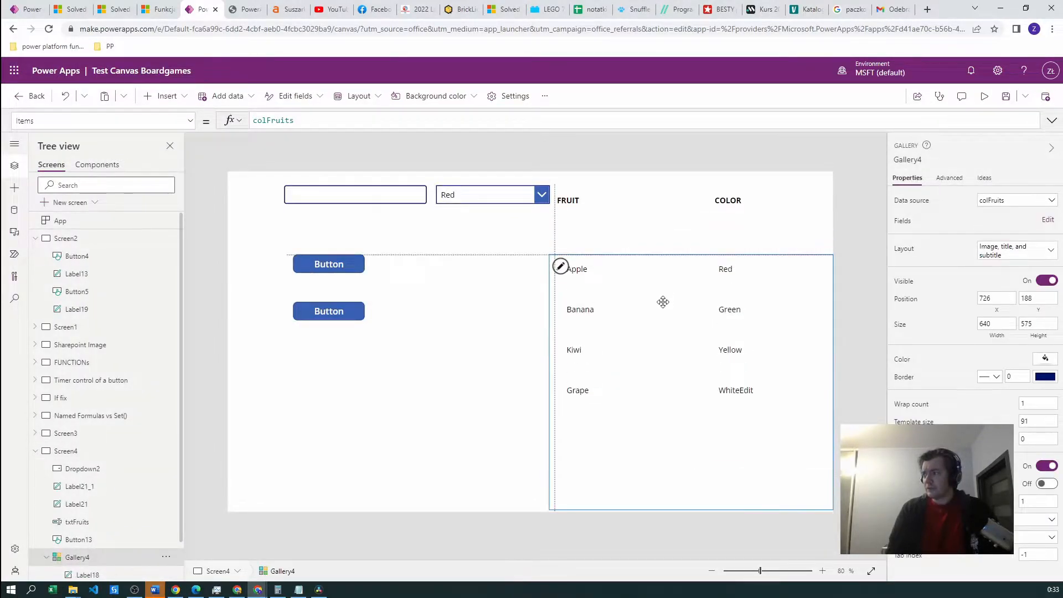
Review the gallery and the first button's ClearCollect OnSelect formula
{"action": "left_click", "coordinate": [568, 200]}
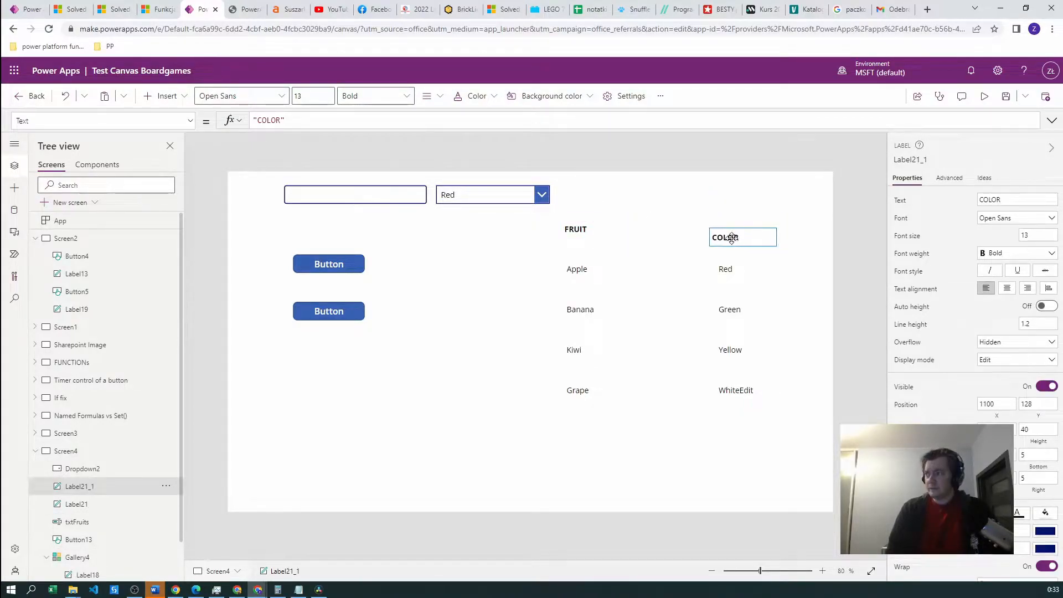
{"action": "left_click", "coordinate": [329, 264]}
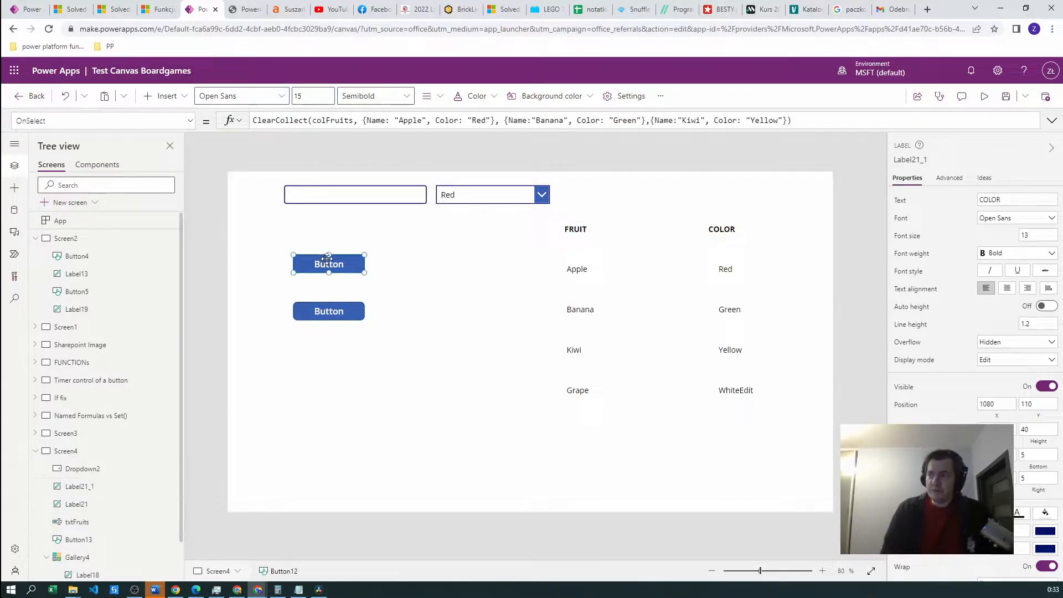
{"action": "left_click", "coordinate": [329, 264]}
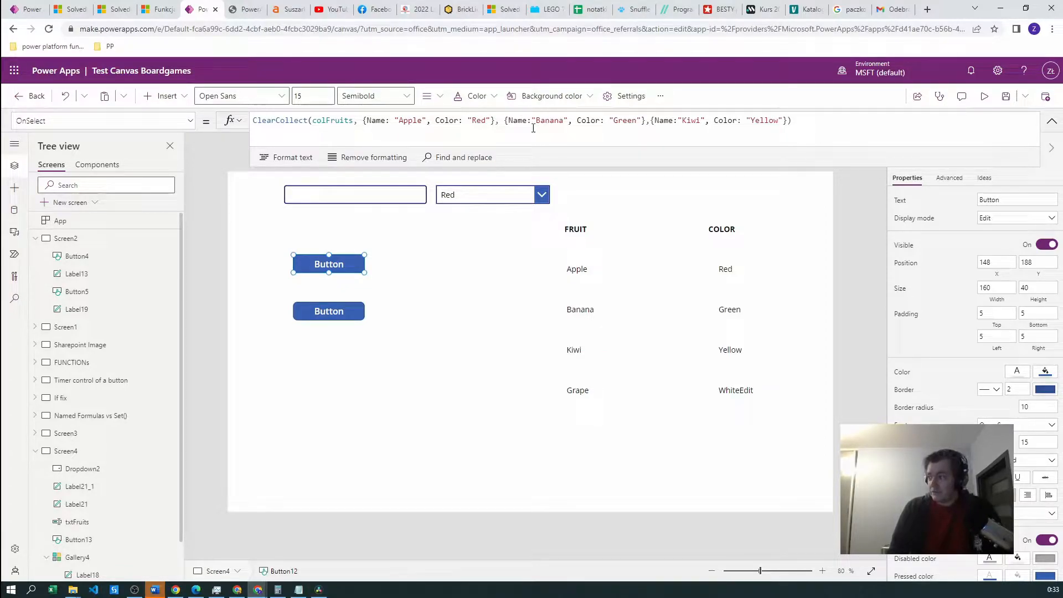
Preview the app so ClearCollect resets colFruits to Apple, Banana and Kiwi
{"action": "left_click", "coordinate": [985, 96]}
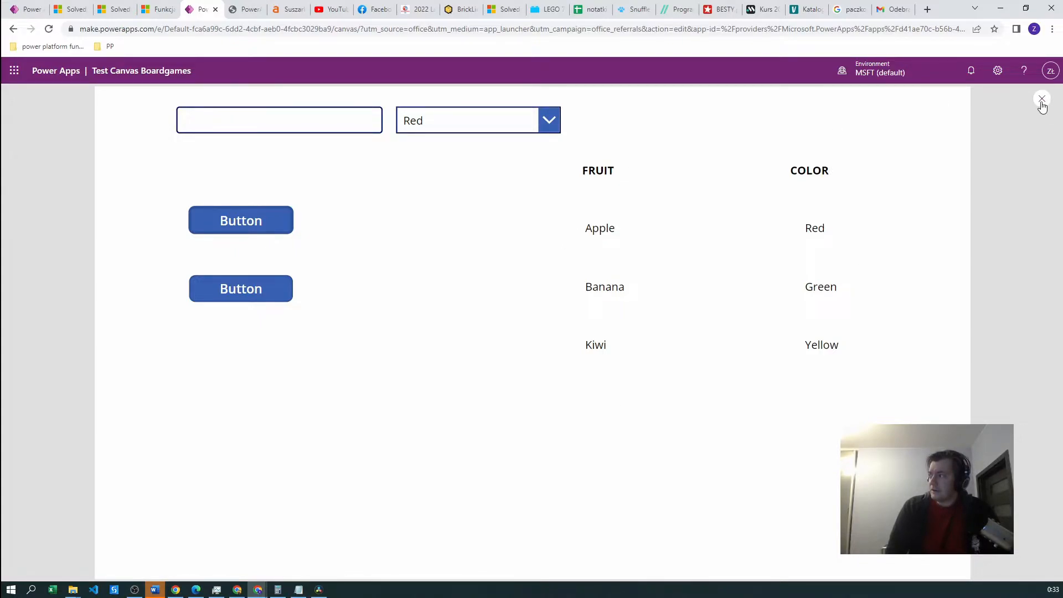
{"action": "left_click", "coordinate": [1042, 100]}
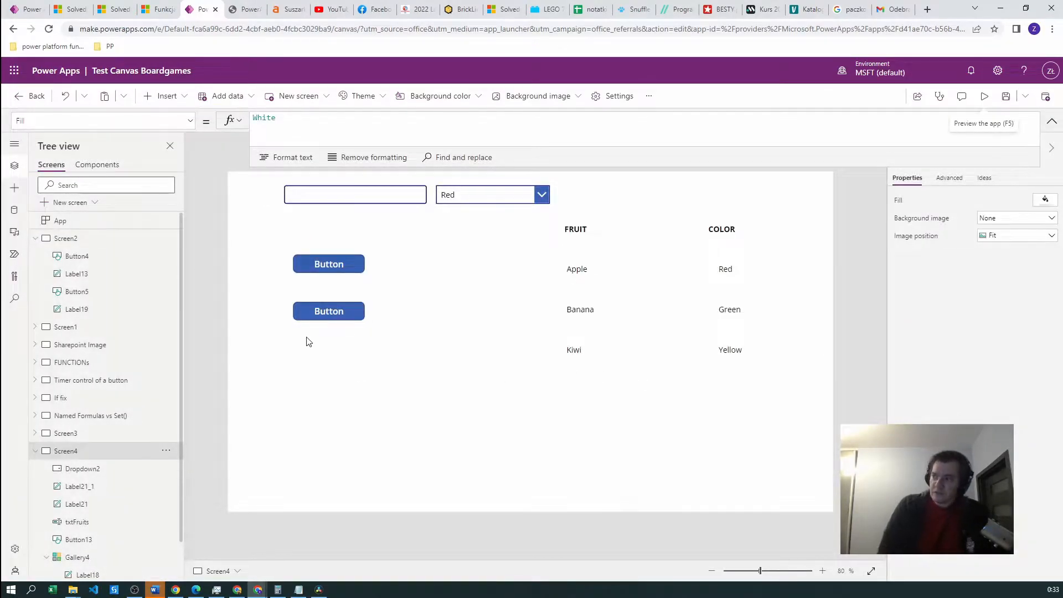
Begin the second button's OnSelect as Patch(colFruits and check the txtFruits input name
{"action": "left_click", "coordinate": [329, 310]}
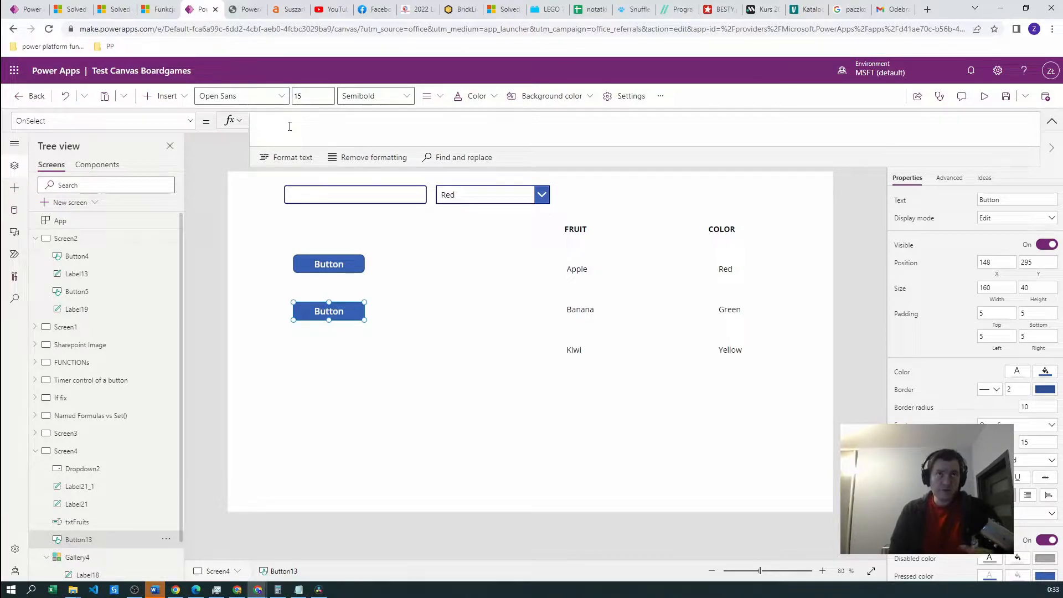
{"action": "type", "text": "Pa"}
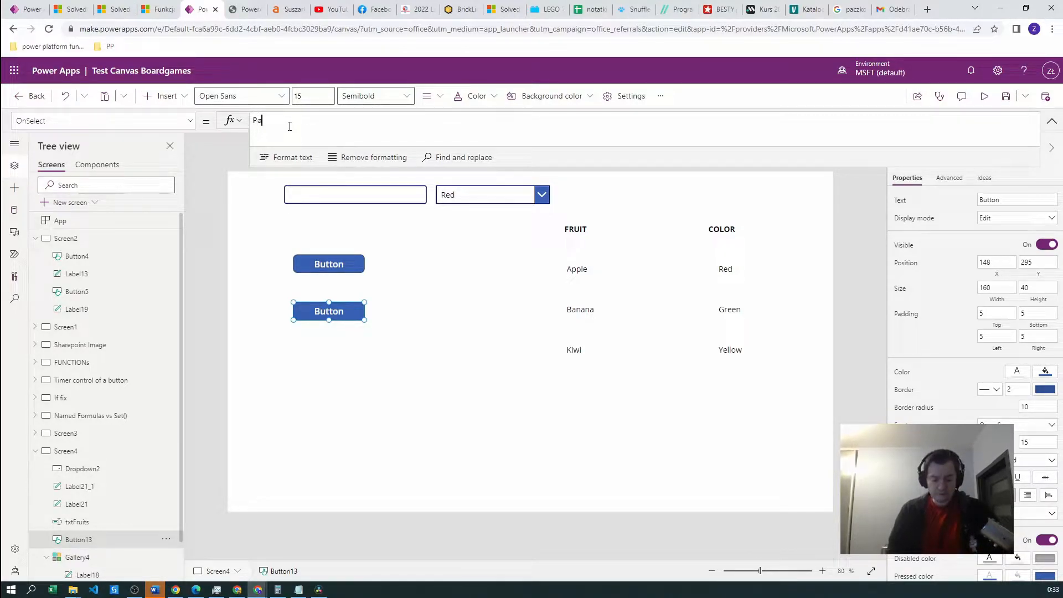
{"action": "type", "text": "Patch(co"}
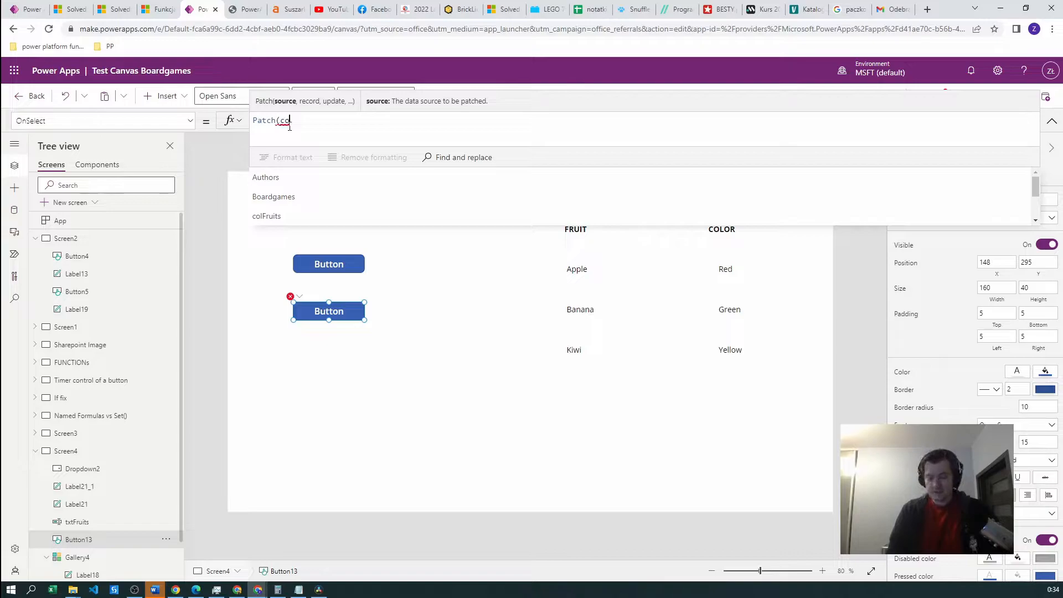
{"action": "type", "text": "Fruits,"}
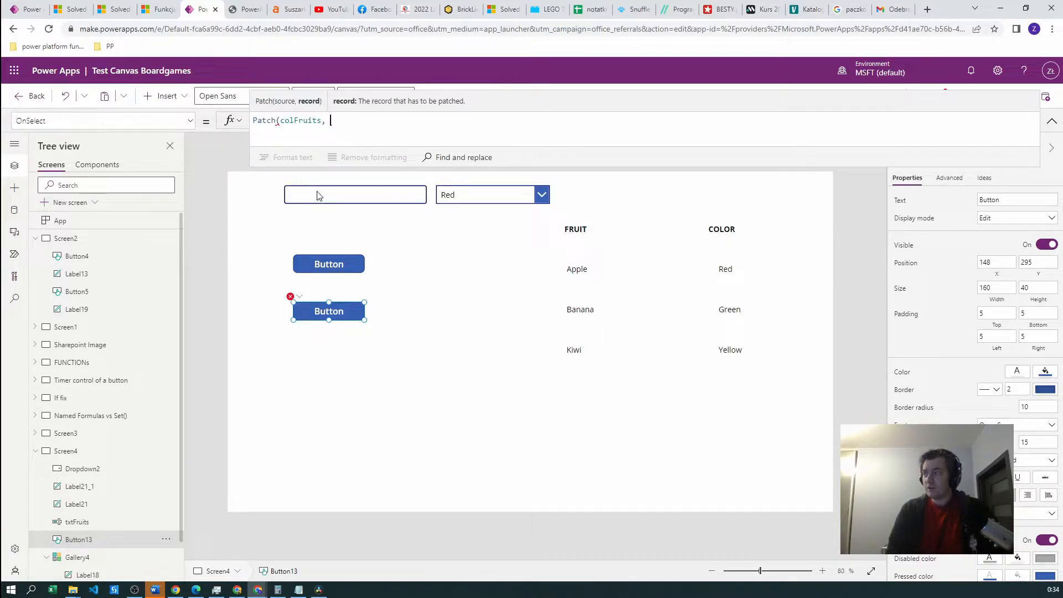
{"action": "mouse_move", "coordinate": [354, 194]}
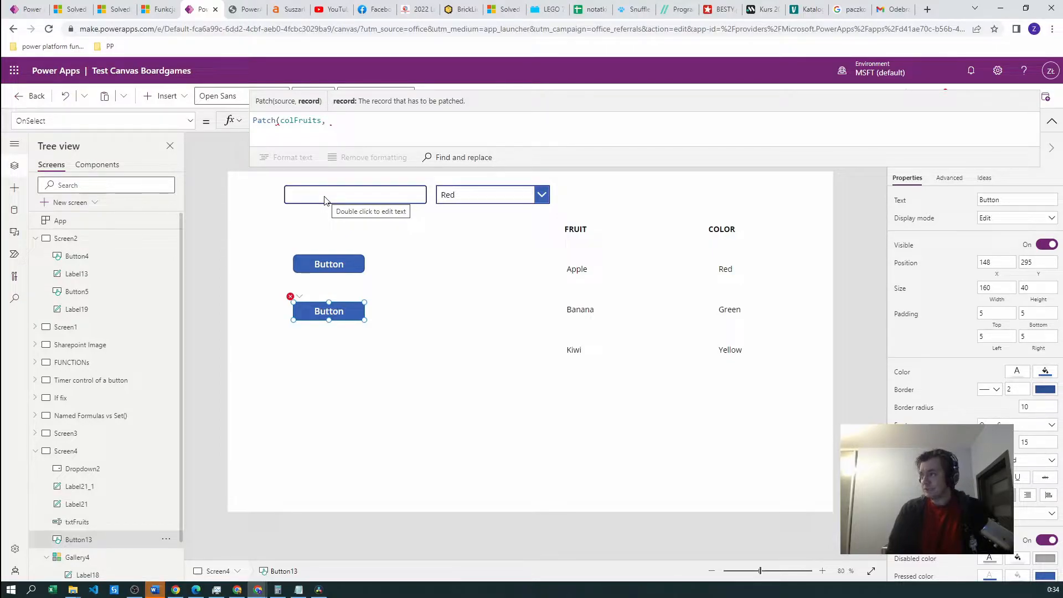
{"action": "left_click", "coordinate": [354, 195]}
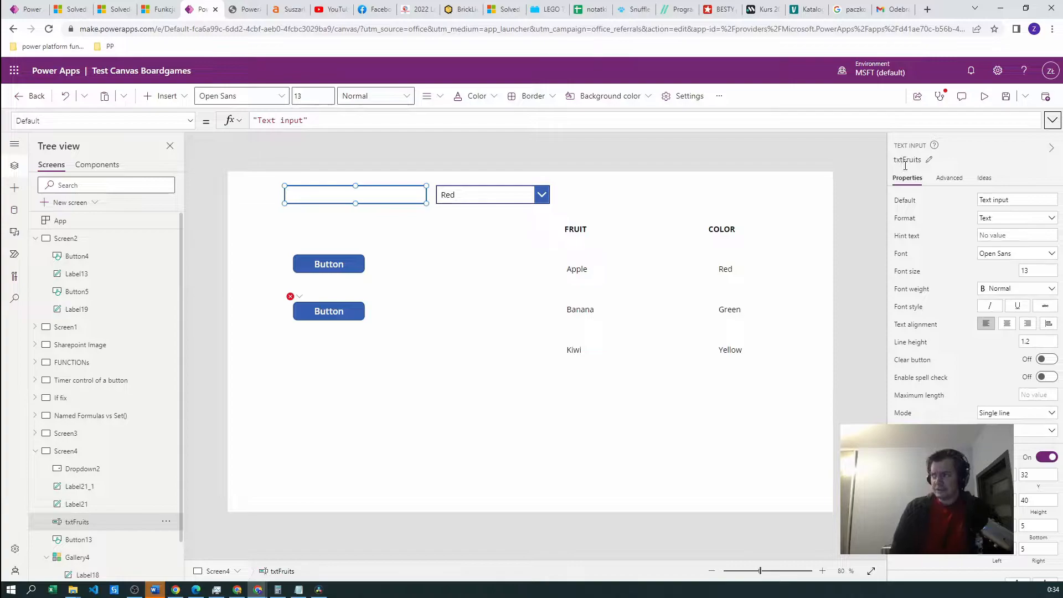
Rename the colour dropdown to drpFruits
{"action": "left_click", "coordinate": [486, 194]}
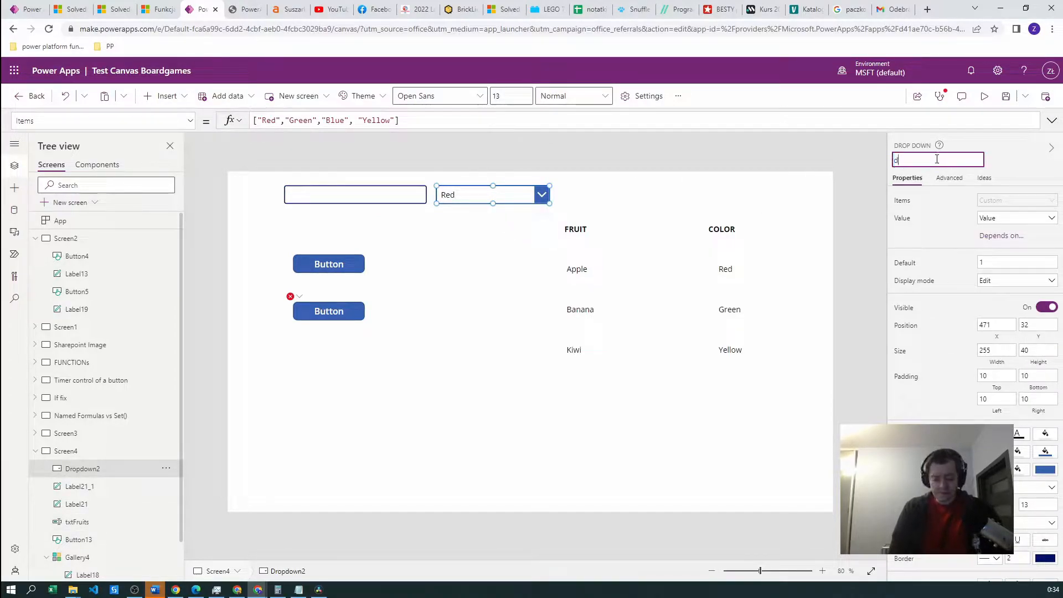
{"action": "type", "text": "rpFruit"}
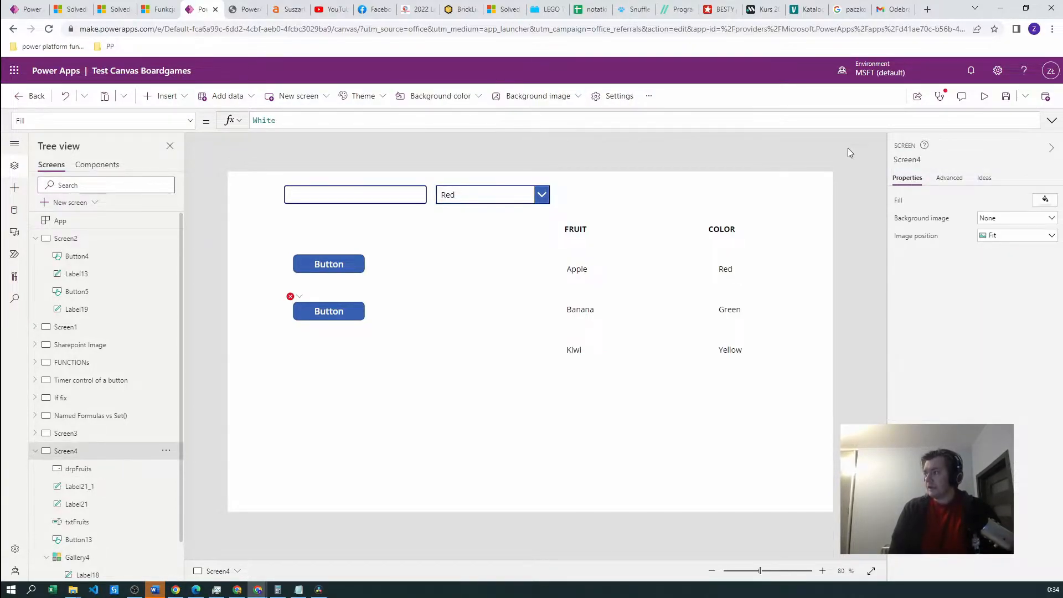
{"action": "left_click", "coordinate": [492, 194]}
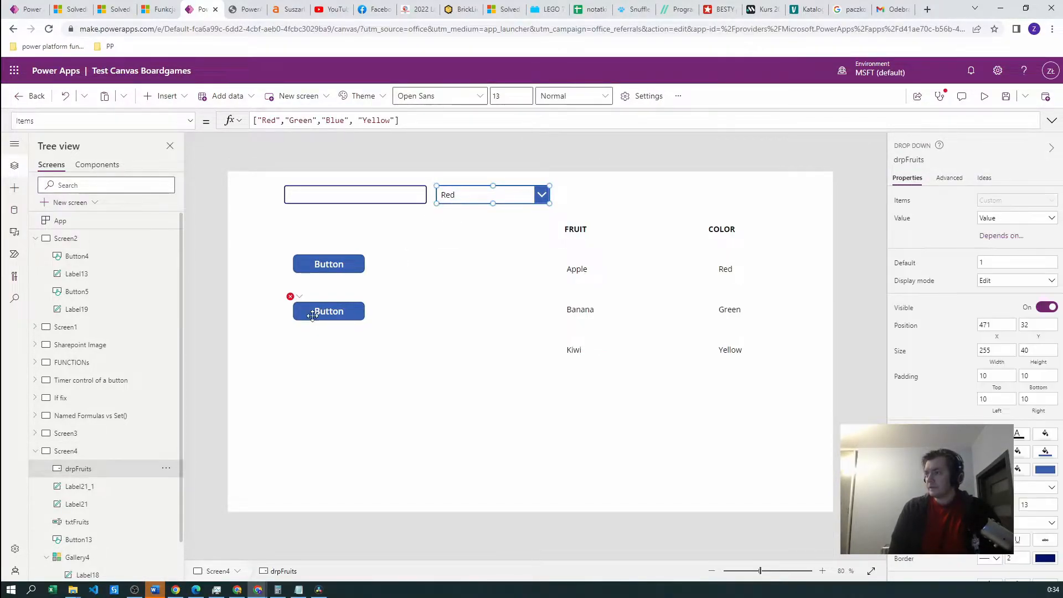
Add Defaults(colFruits) as the Patch record, comparing with the first button's ClearCollect
{"action": "left_click", "coordinate": [329, 311]}
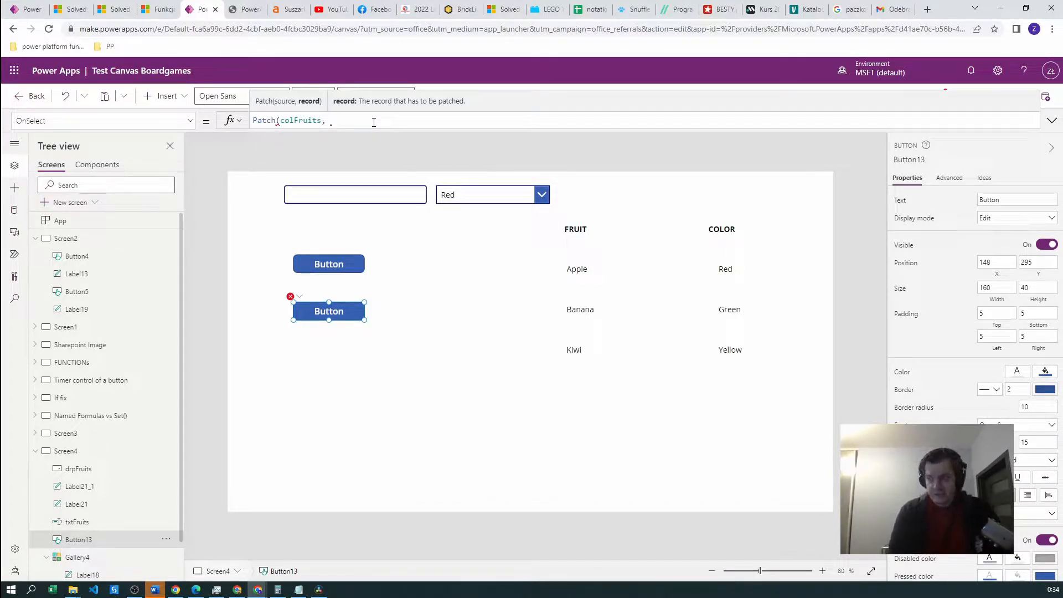
{"action": "type", "text": "Defaults("}
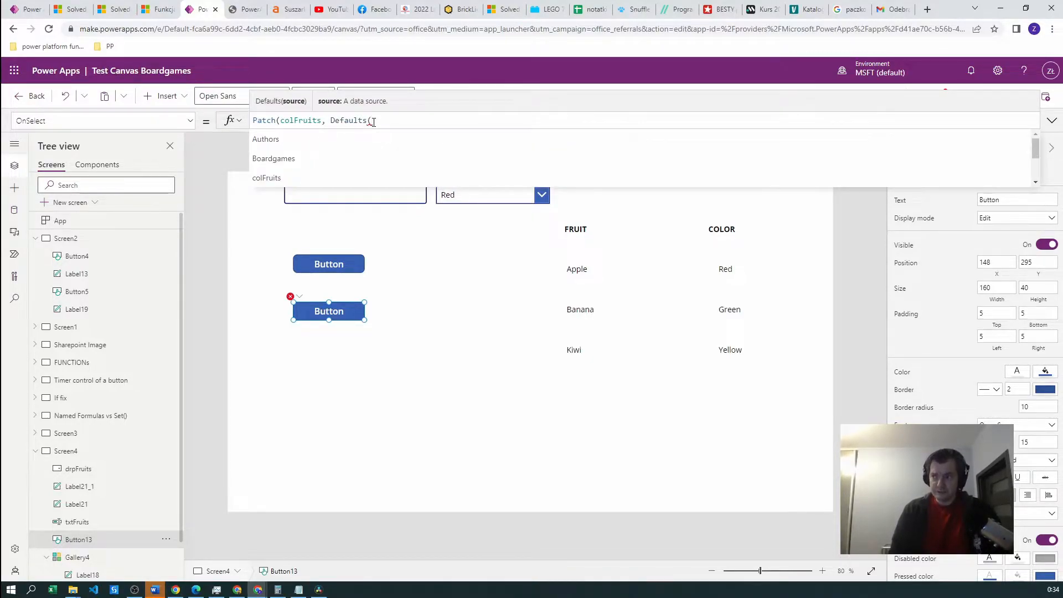
{"action": "type", "text": "colFruits),"}
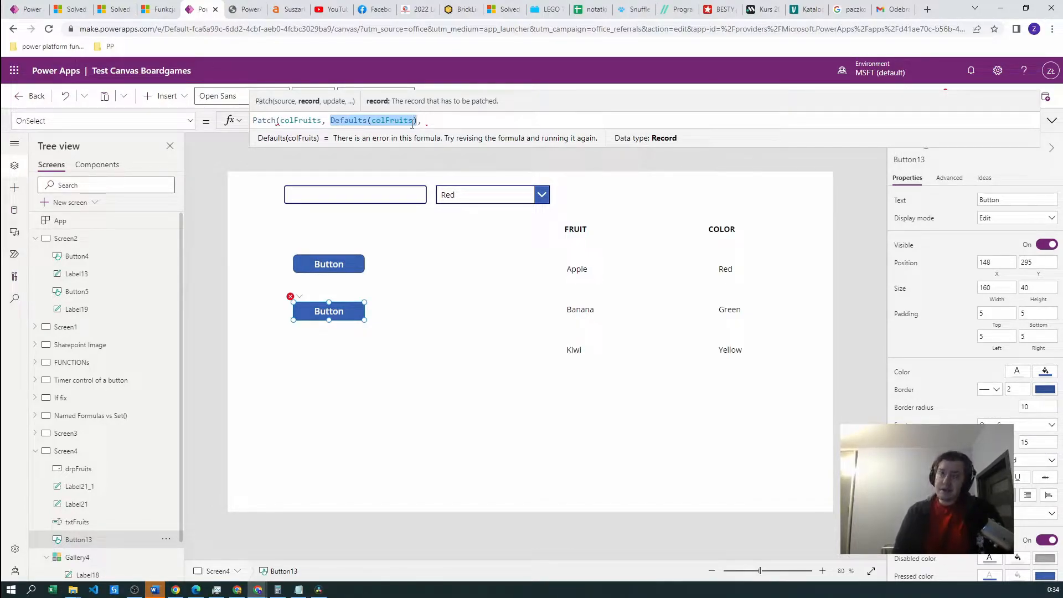
{"action": "mouse_move", "coordinate": [525, 242]}
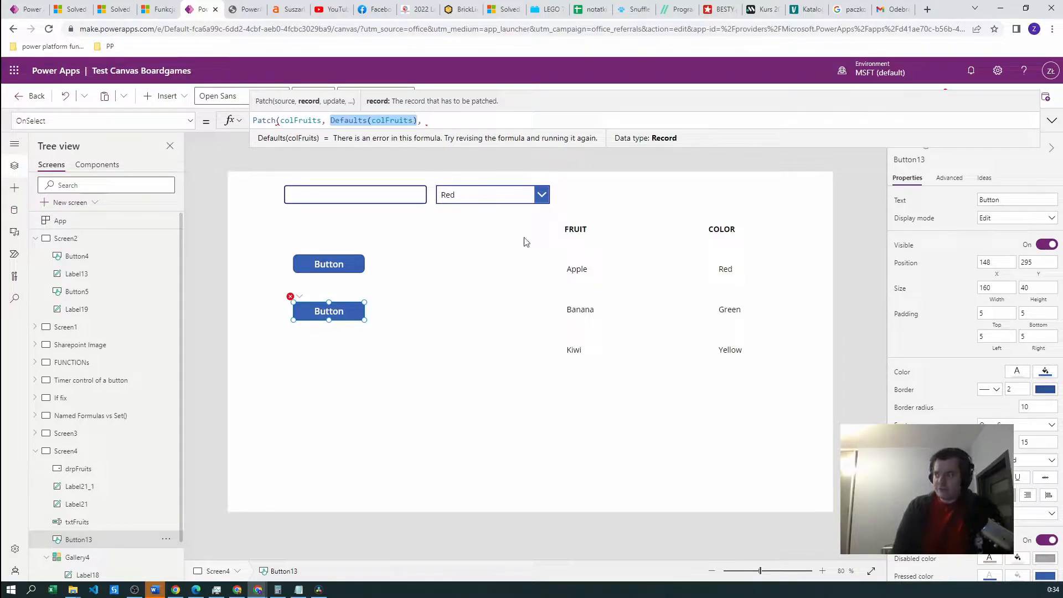
{"action": "left_click", "coordinate": [329, 263]}
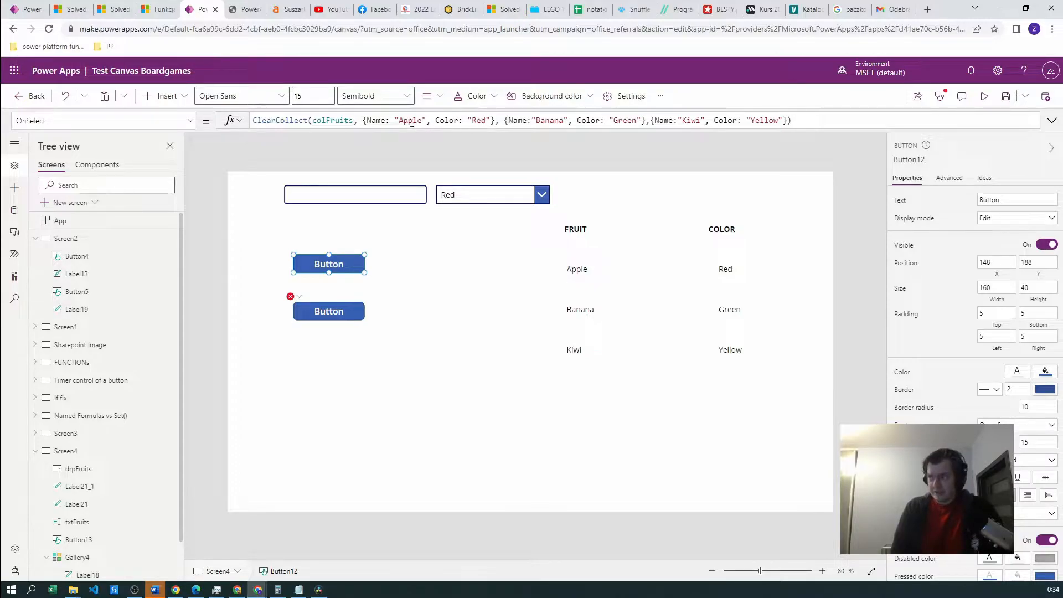
{"action": "left_click", "coordinate": [329, 311]}
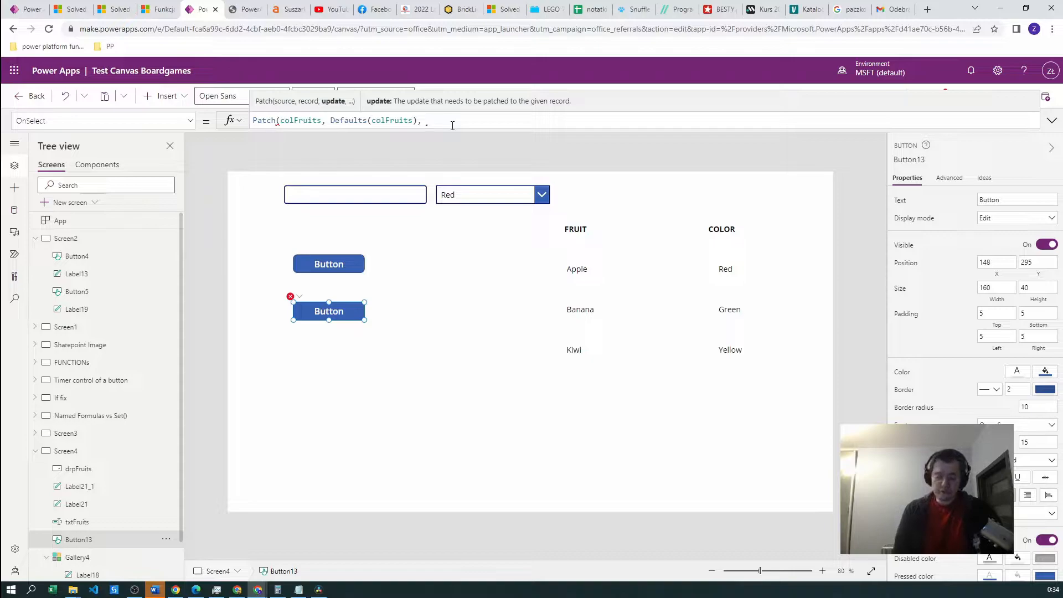
Complete the Patch with {Name: txtFruits.Text, Color: drpFruits.SelectedText.Value}
{"action": "type", "text": "{"}
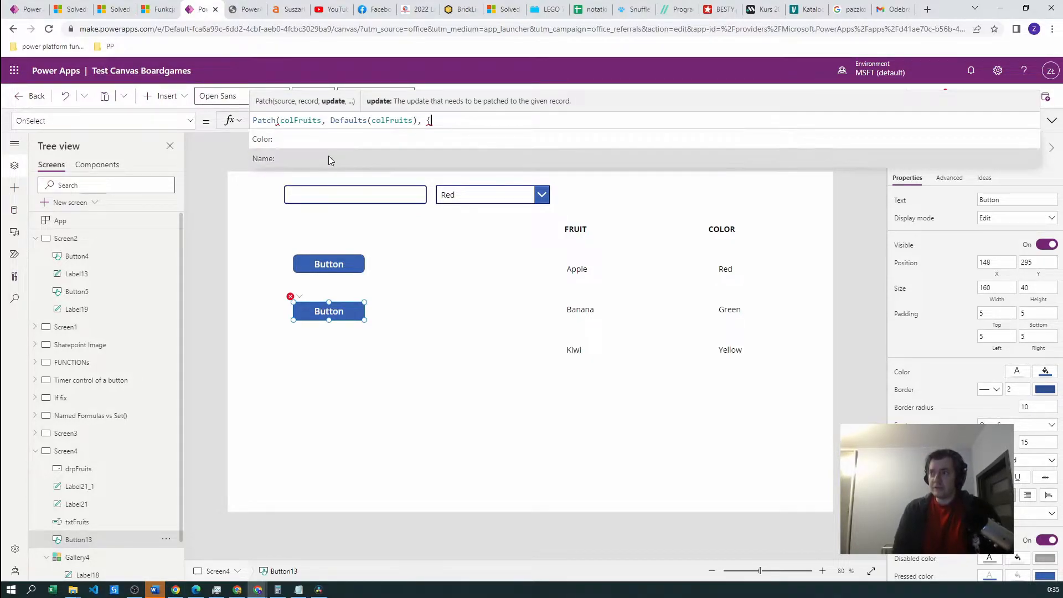
{"action": "type", "text": "{Name: txtFruits.Text,"}
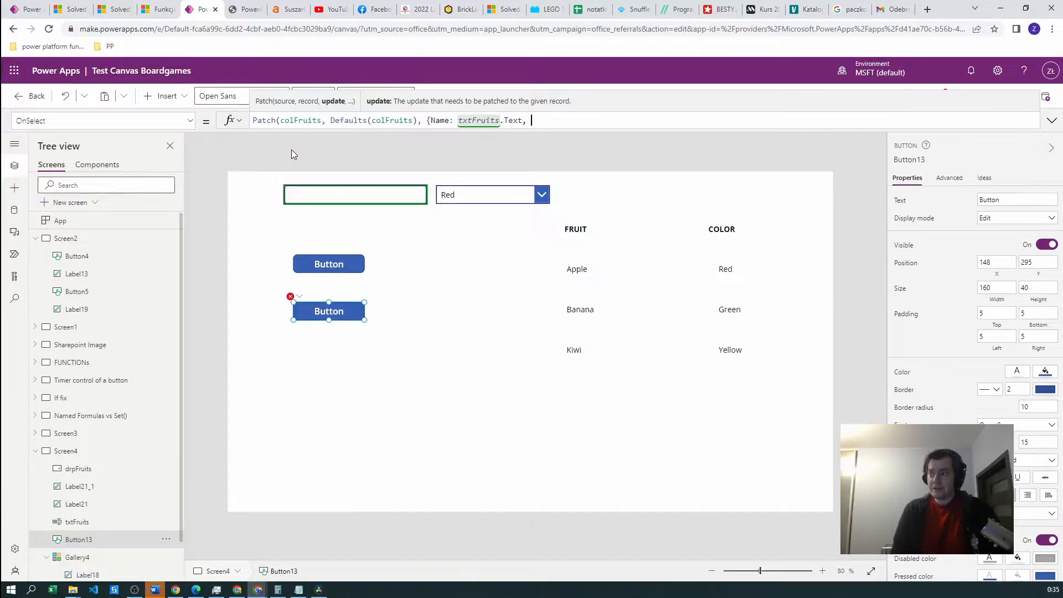
{"action": "type", "text": "Color;"}
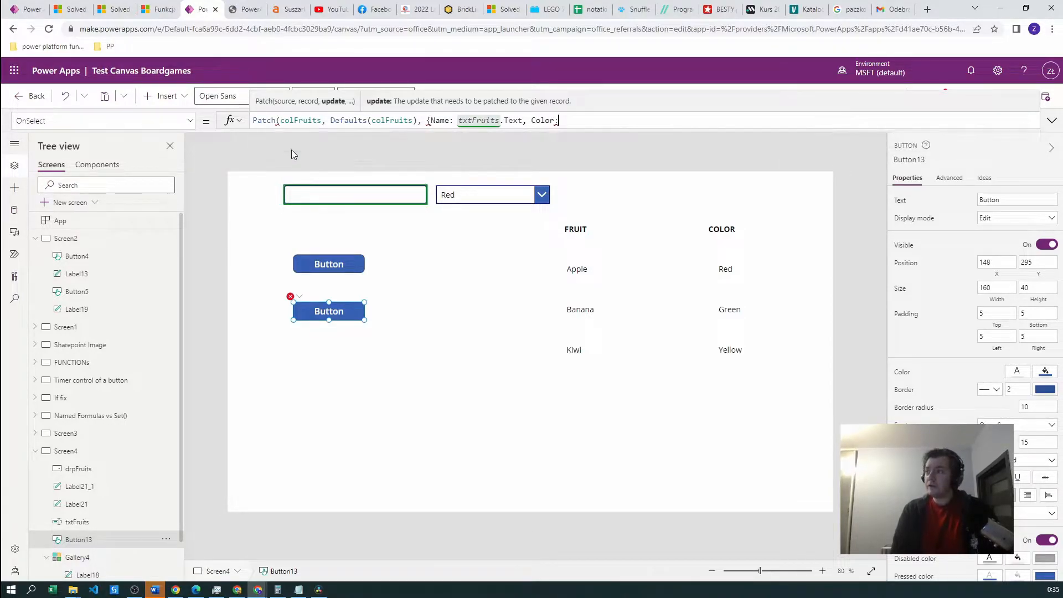
{"action": "type", "text": "g"}
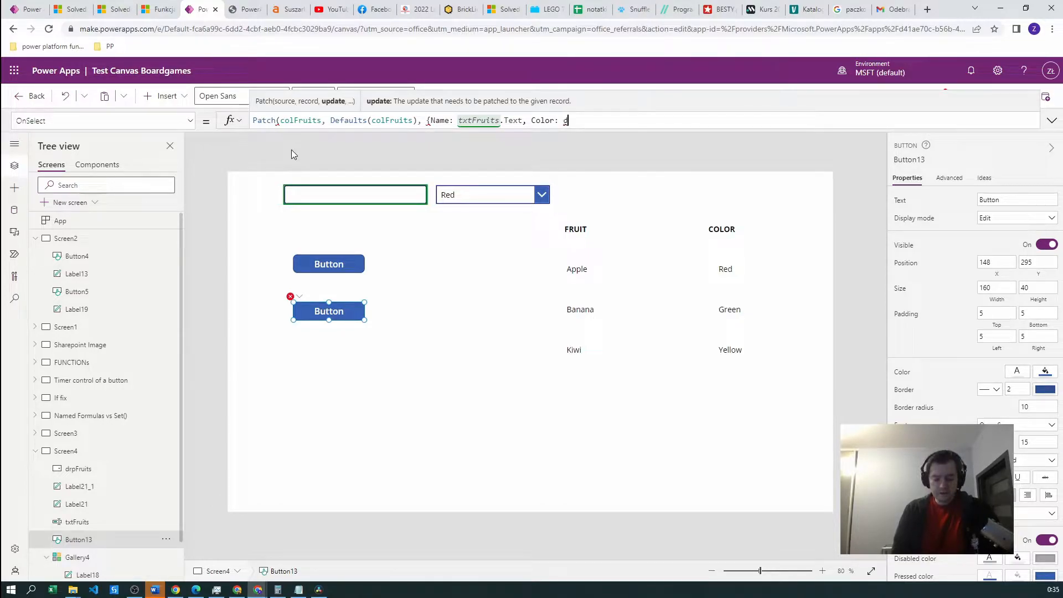
{"action": "type", "text": "drpFruits"}
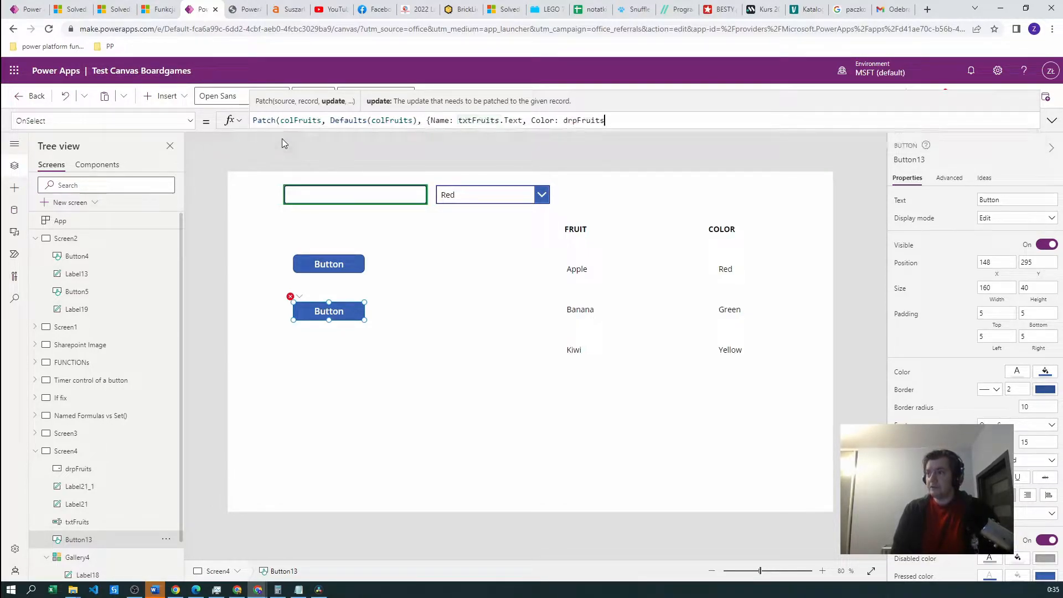
{"action": "type", "text": "."}
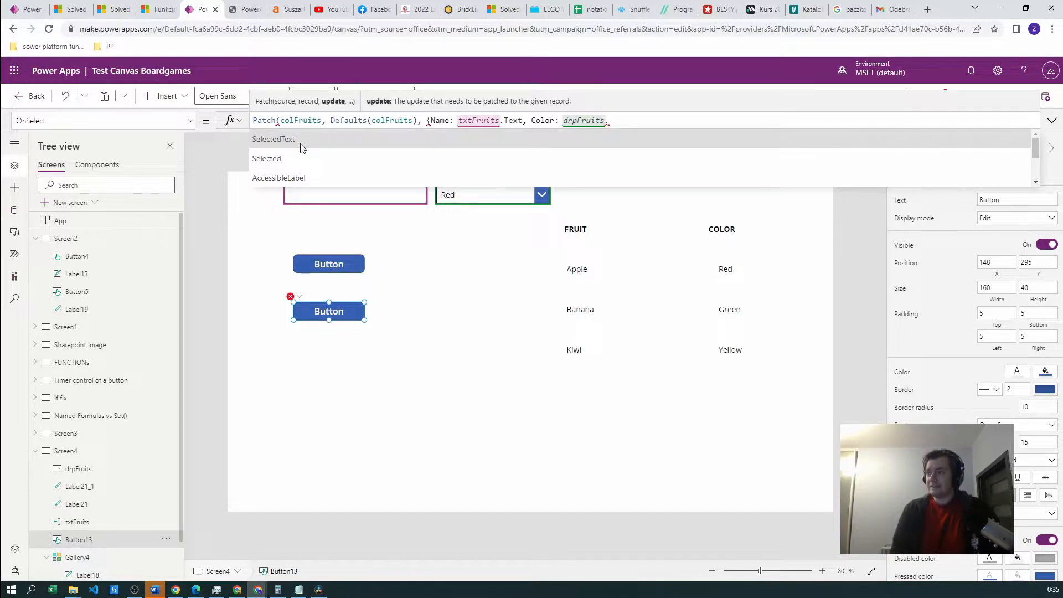
{"action": "left_click", "coordinate": [273, 139]}
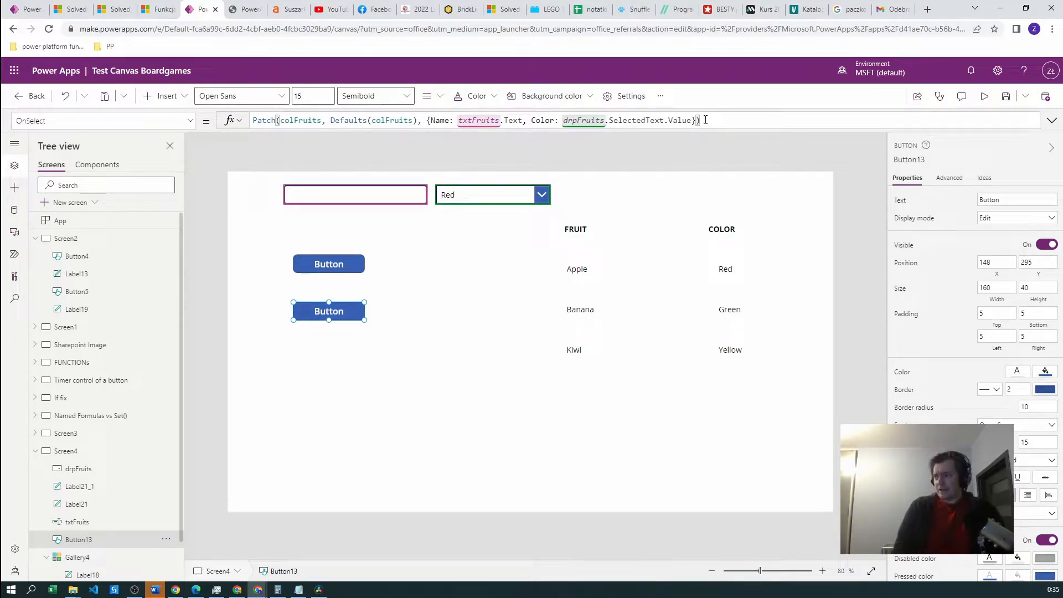
In preview, enter Blueberry and run the Patch button twice, adding duplicate Blueberry Blue rows
{"action": "left_click", "coordinate": [492, 194]}
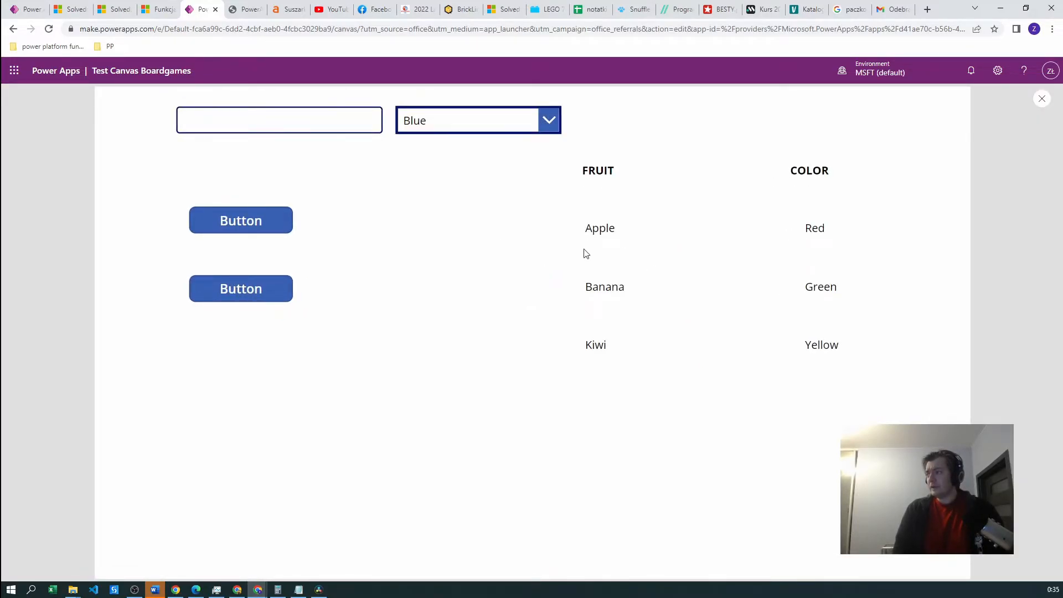
{"action": "type", "text": "Blueberry"}
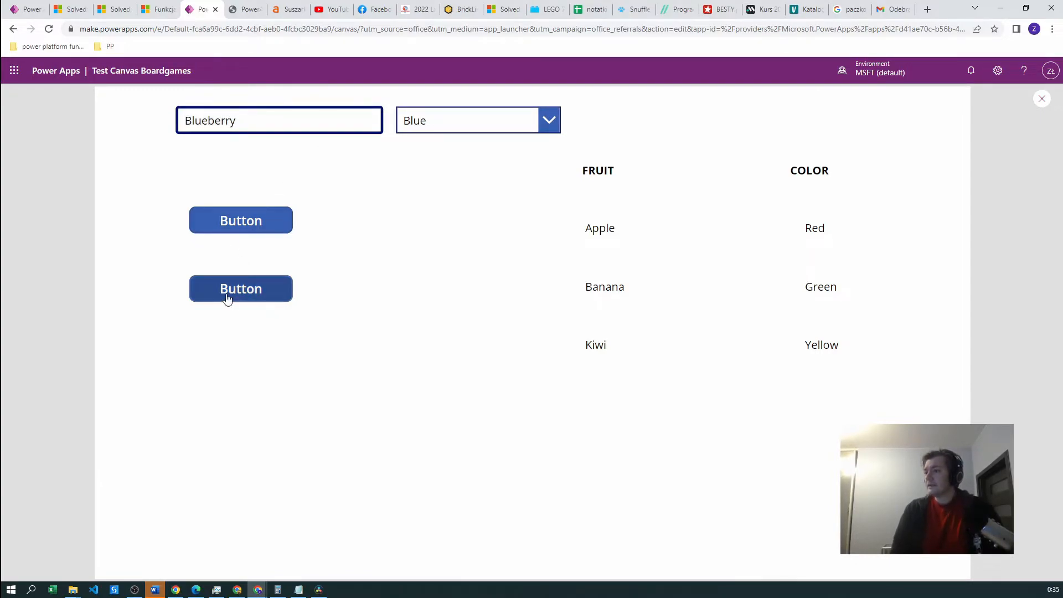
{"action": "left_click", "coordinate": [241, 288]}
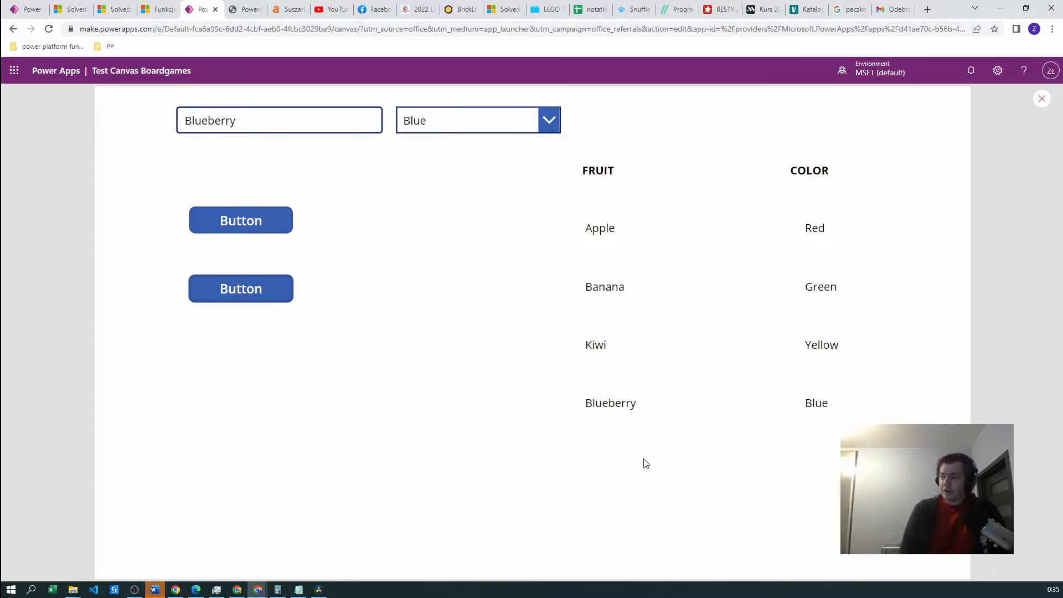
{"action": "left_click", "coordinate": [241, 288]}
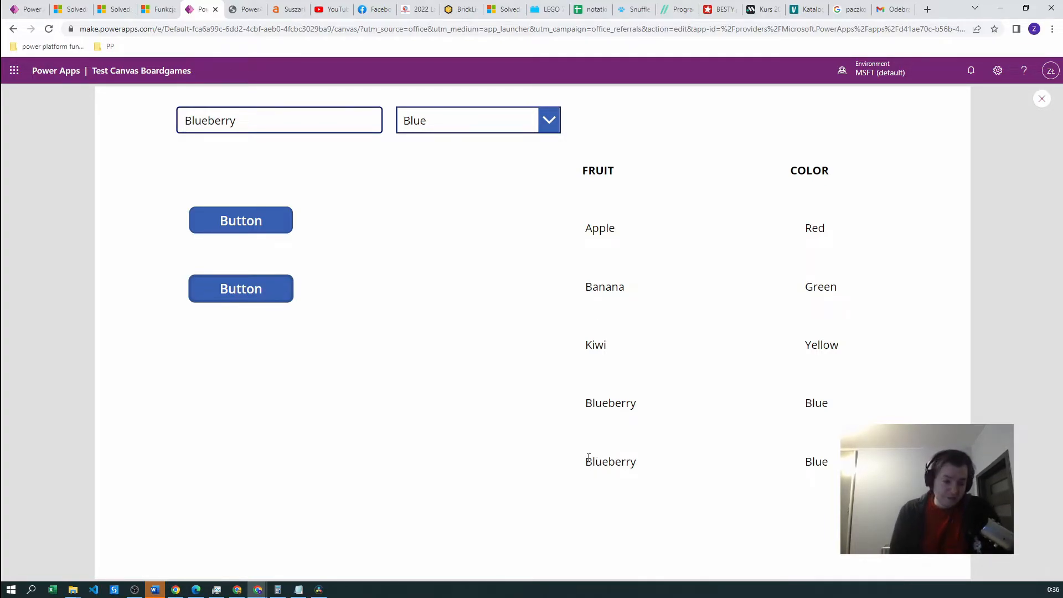
{"action": "mouse_move", "coordinate": [572, 462]}
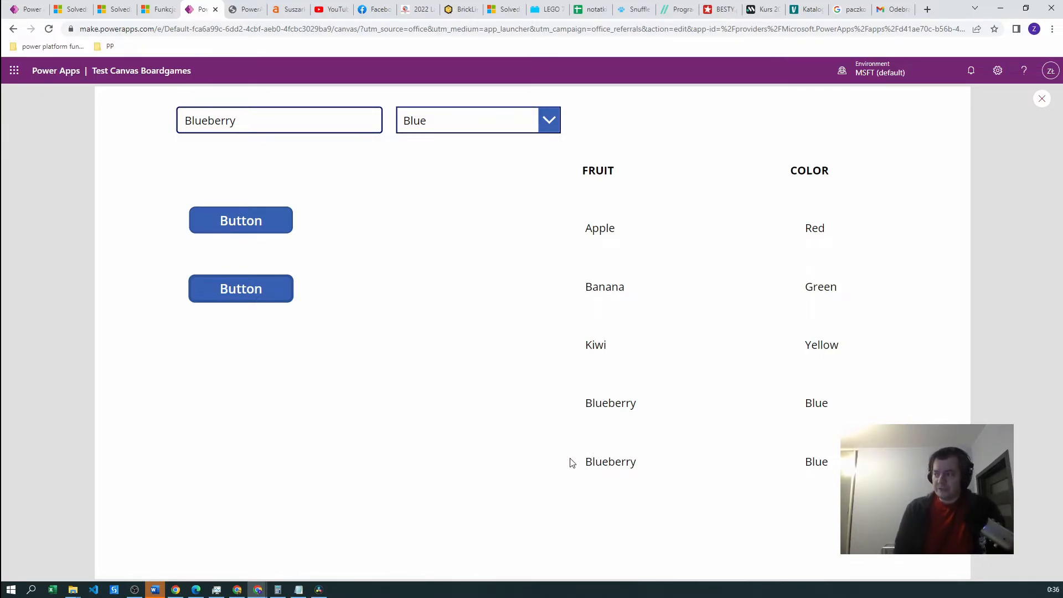
{"action": "mouse_move", "coordinate": [704, 323]}
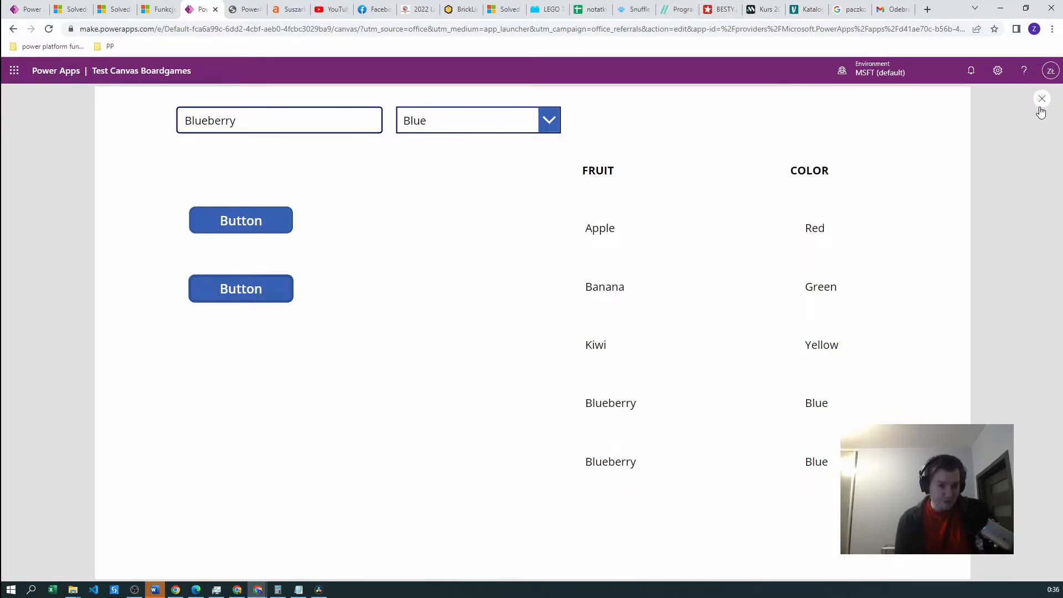
{"action": "mouse_move", "coordinate": [1043, 99]}
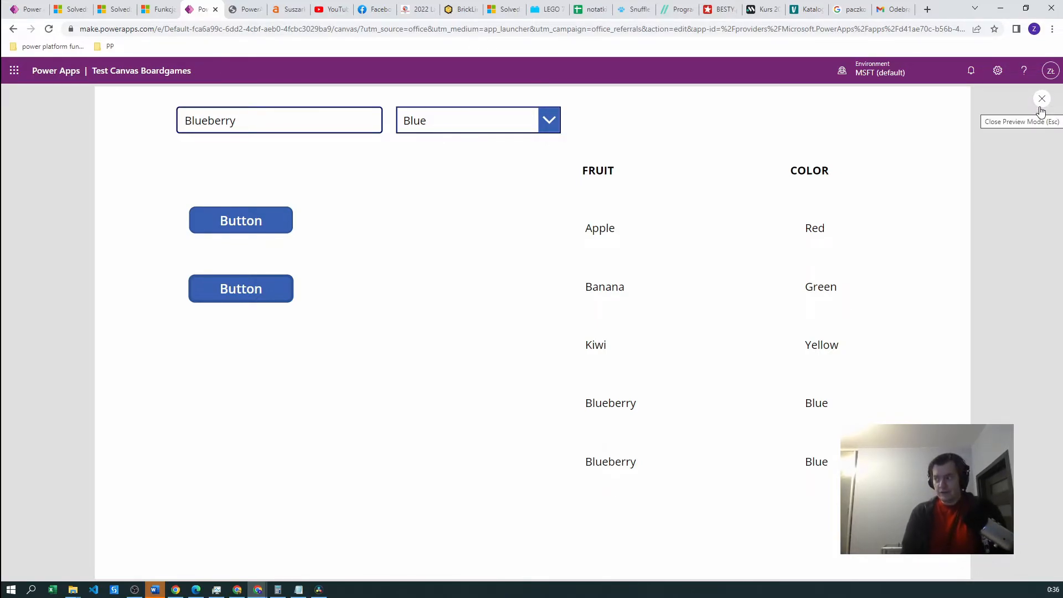
{"action": "mouse_move", "coordinate": [684, 355]}
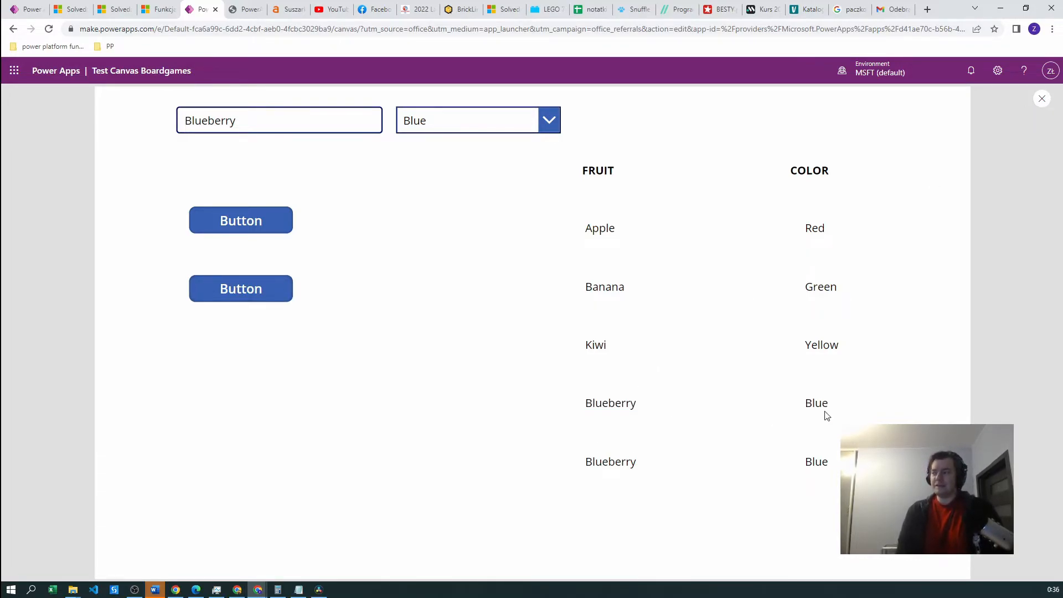
Note the duplicated Blueberry colour and return to editing Screen4
{"action": "double_click", "coordinate": [816, 402]}
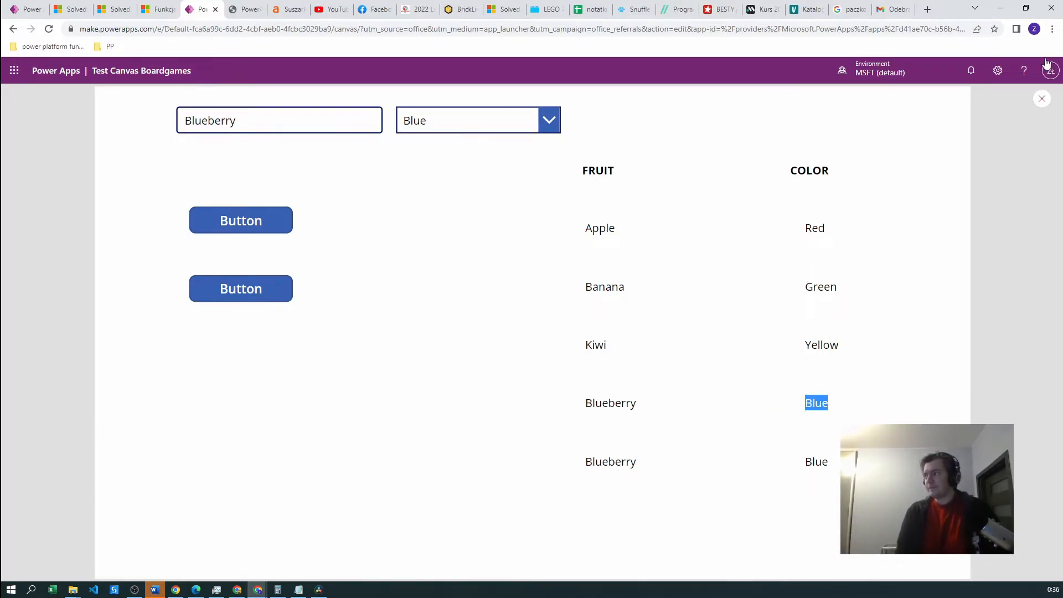
{"action": "left_click", "coordinate": [1042, 100]}
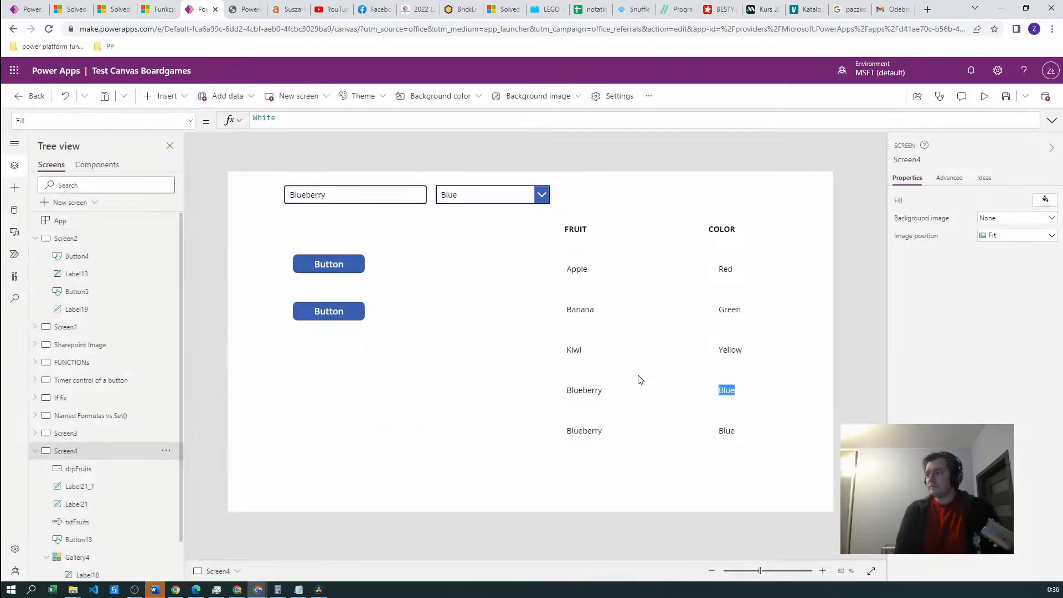
Replace Defaults(colFruits) with LookUp(colFruits, Name = txtFruits.Text) in the Patch
{"action": "left_click", "coordinate": [329, 311]}
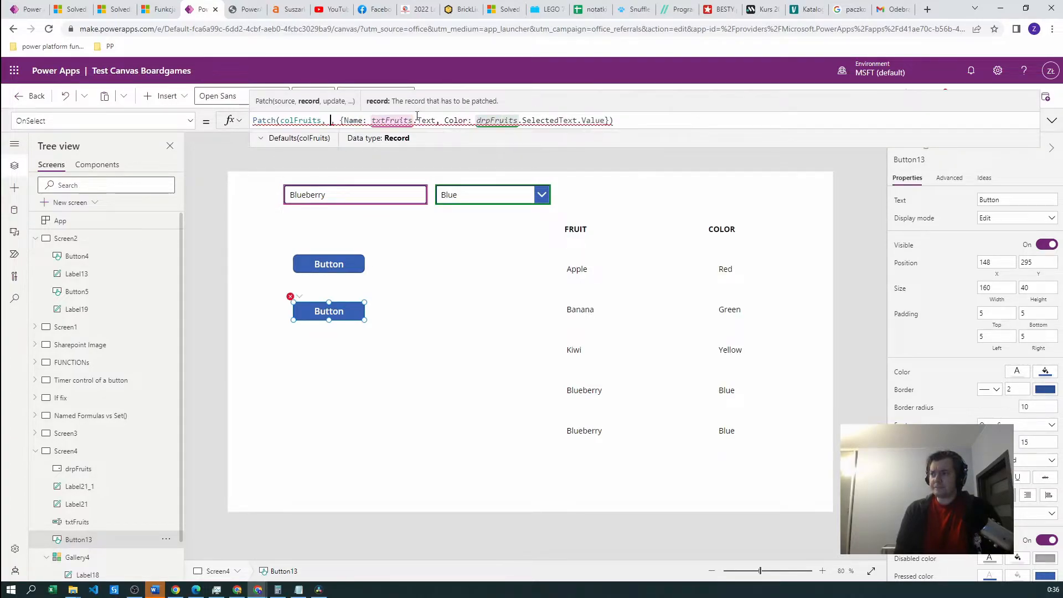
{"action": "type", "text": "Lookup"}
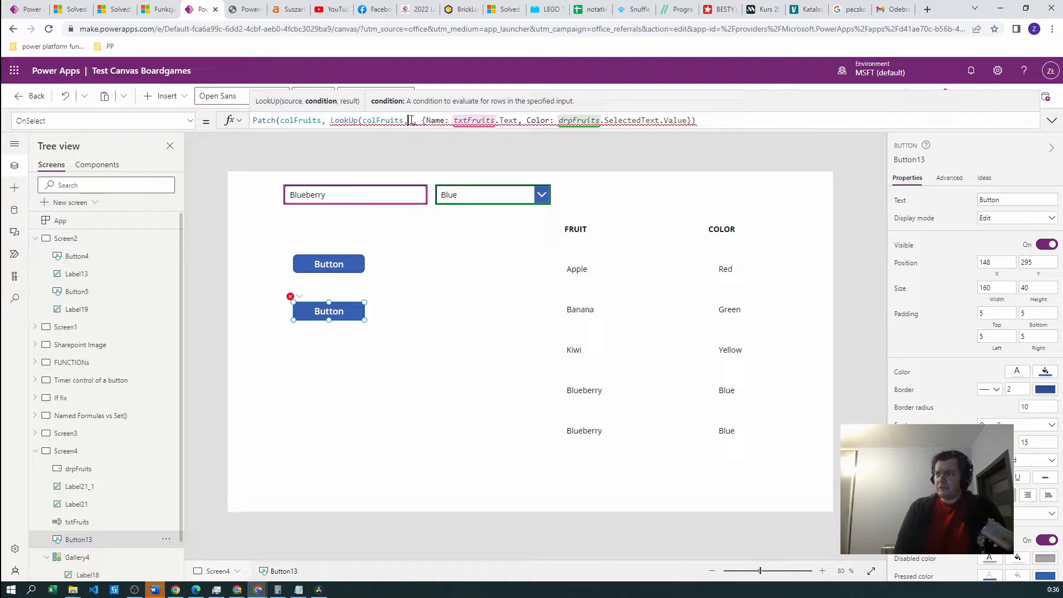
{"action": "left_click", "coordinate": [421, 120]}
{"action": "type", "text": "Name = txtFruits.Text"}
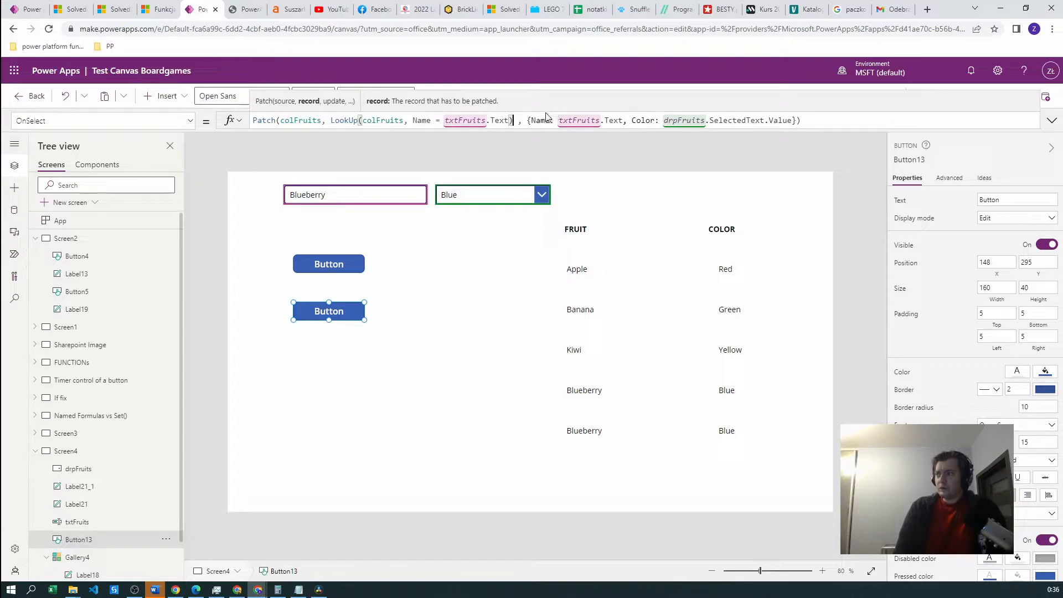
{"action": "mouse_move", "coordinate": [546, 120]}
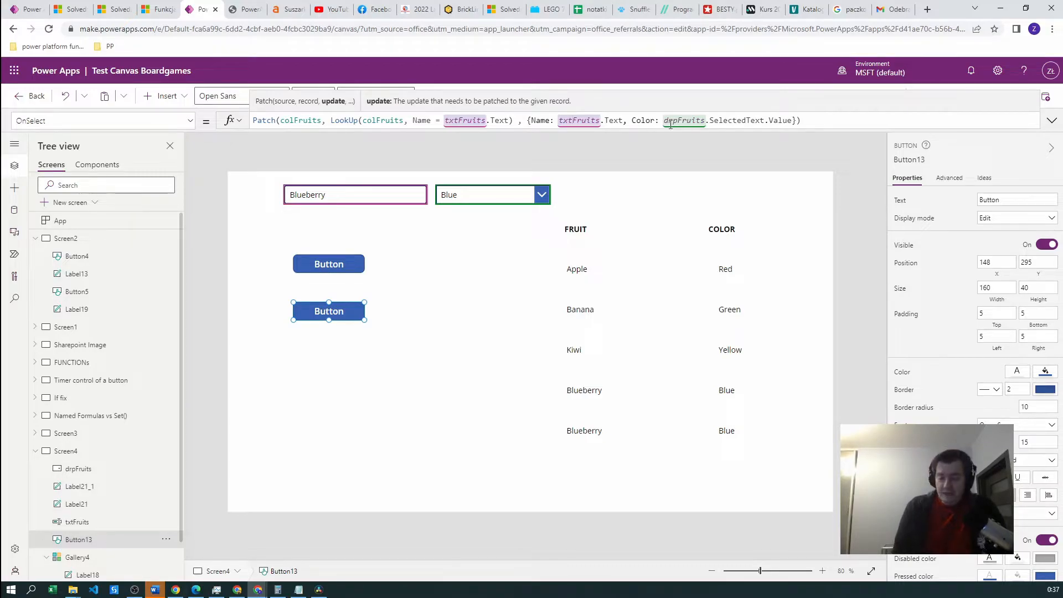
{"action": "mouse_move", "coordinate": [807, 139]}
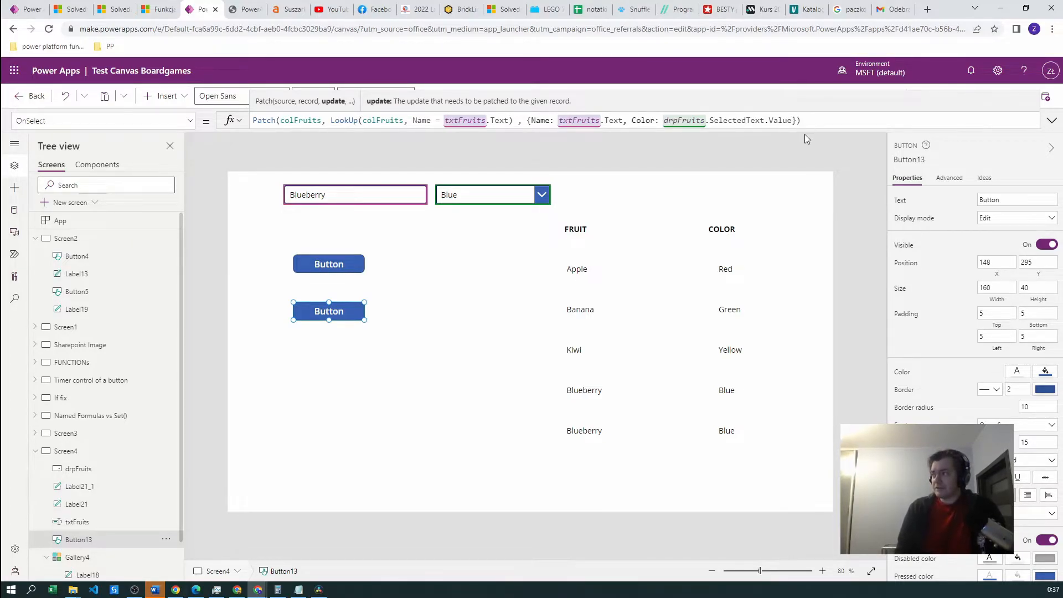
{"action": "mouse_move", "coordinate": [769, 156]}
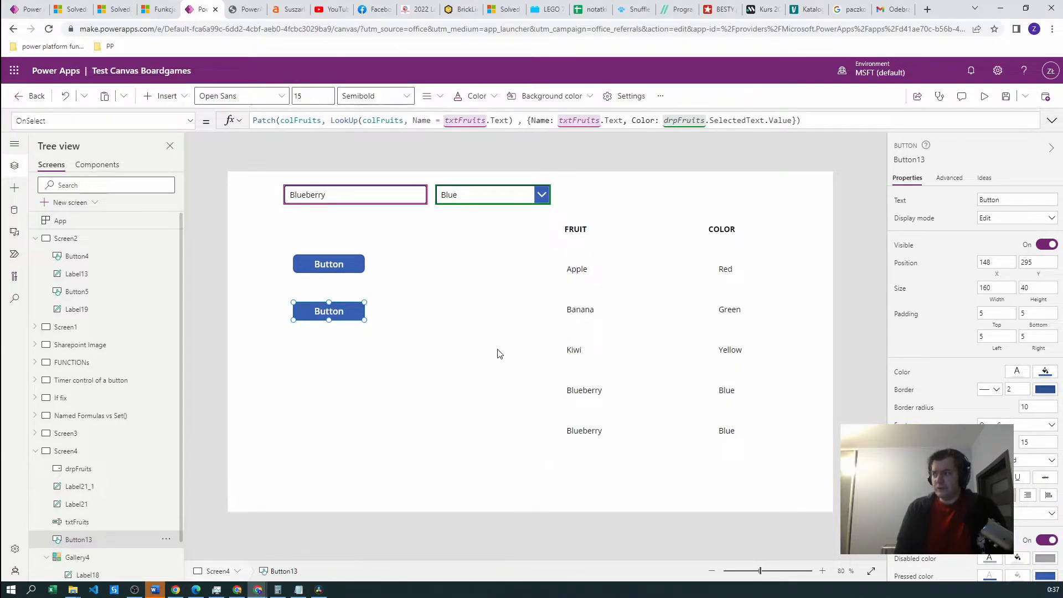
{"action": "left_click", "coordinate": [498, 354]}
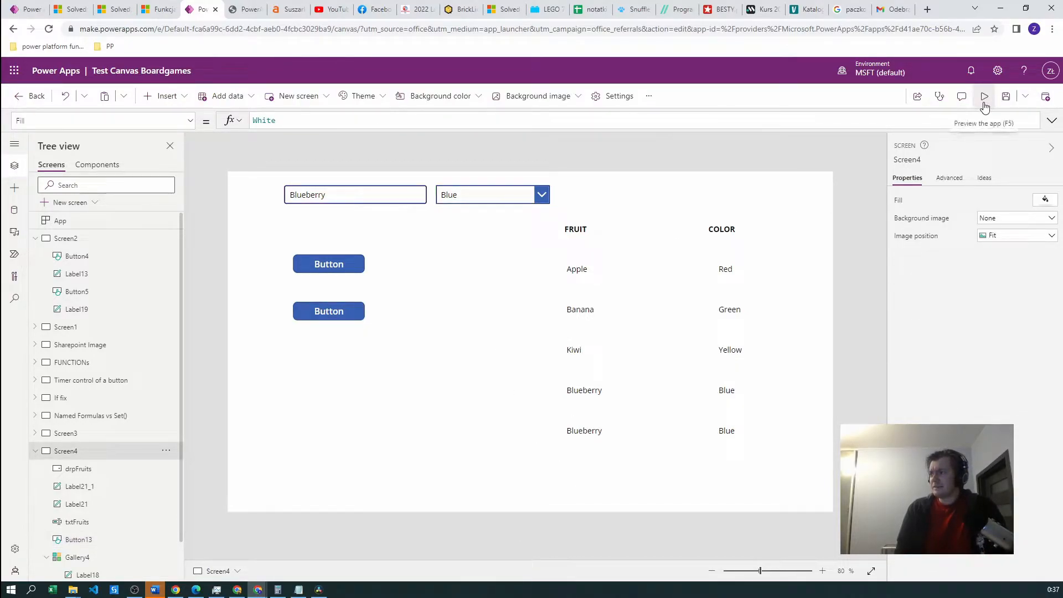
In preview, reset the collection to Apple, Banana, Kiwi and test the LookUp Patch with Blueberry
{"action": "left_click", "coordinate": [984, 96]}
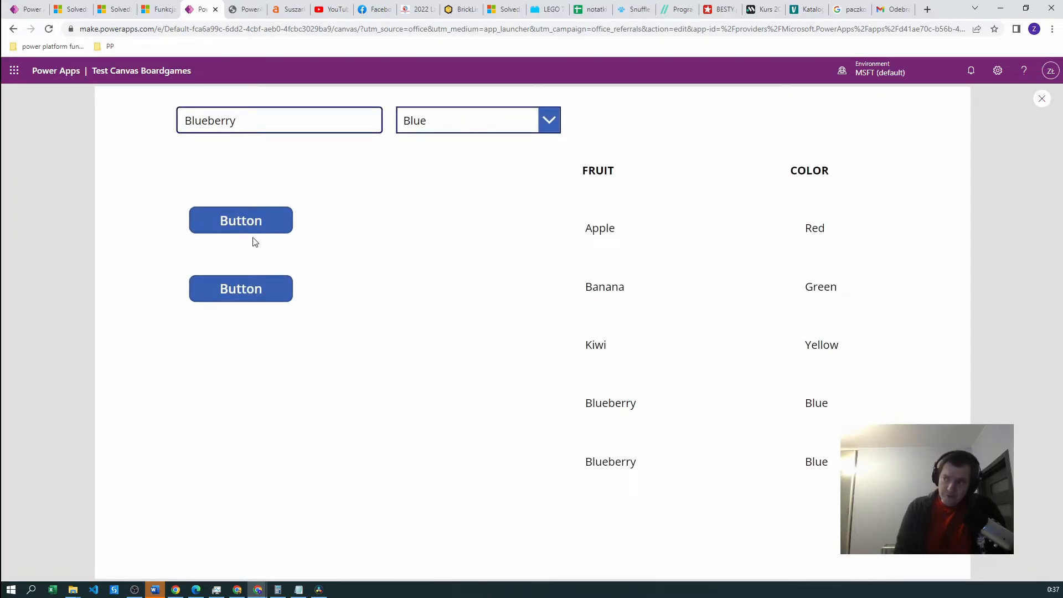
{"action": "left_click", "coordinate": [241, 221]}
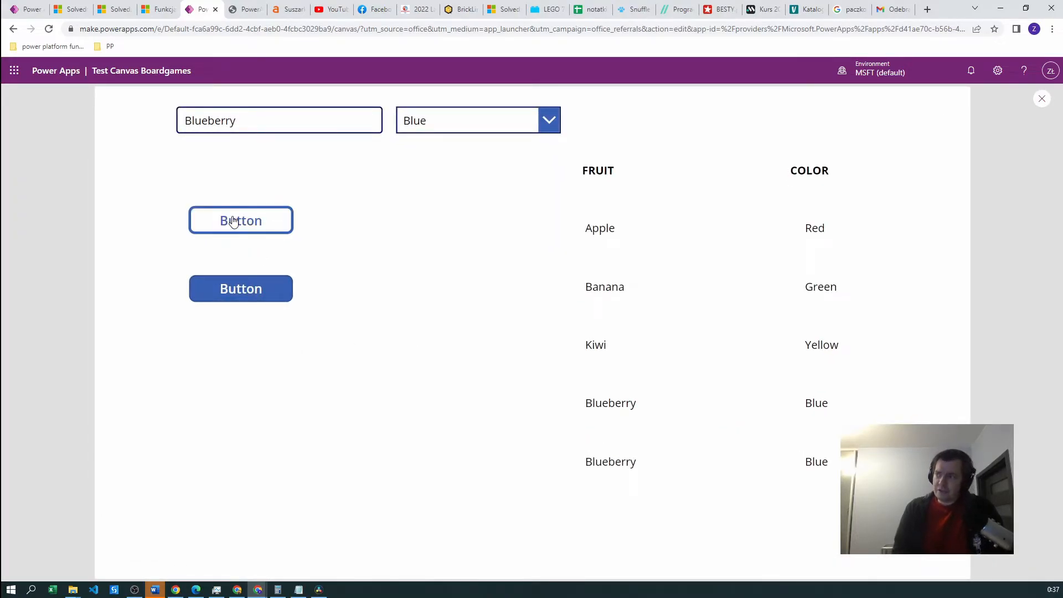
{"action": "left_click", "coordinate": [241, 288]}
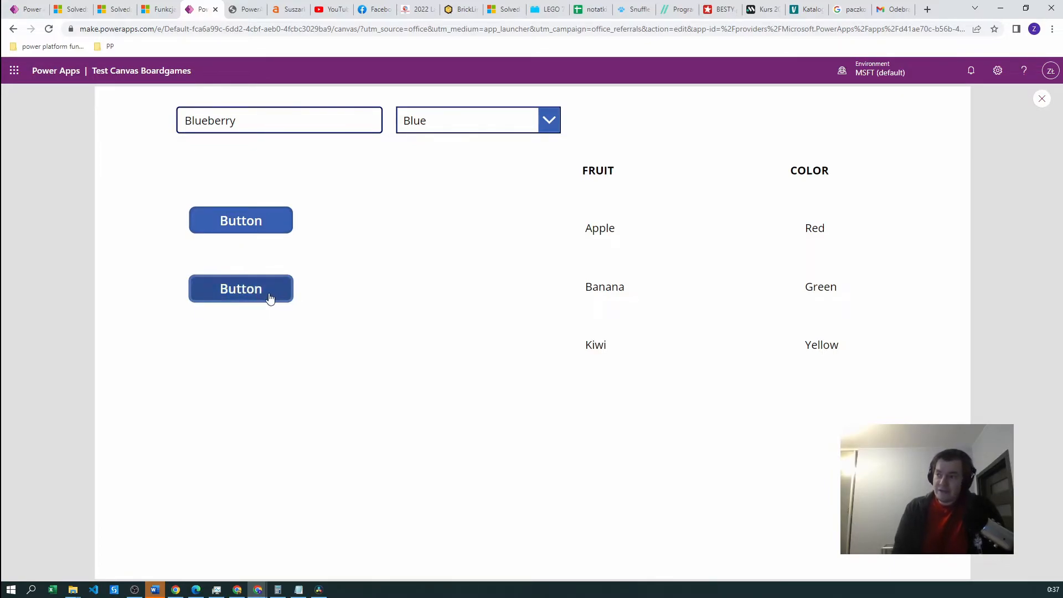
{"action": "mouse_move", "coordinate": [592, 393]}
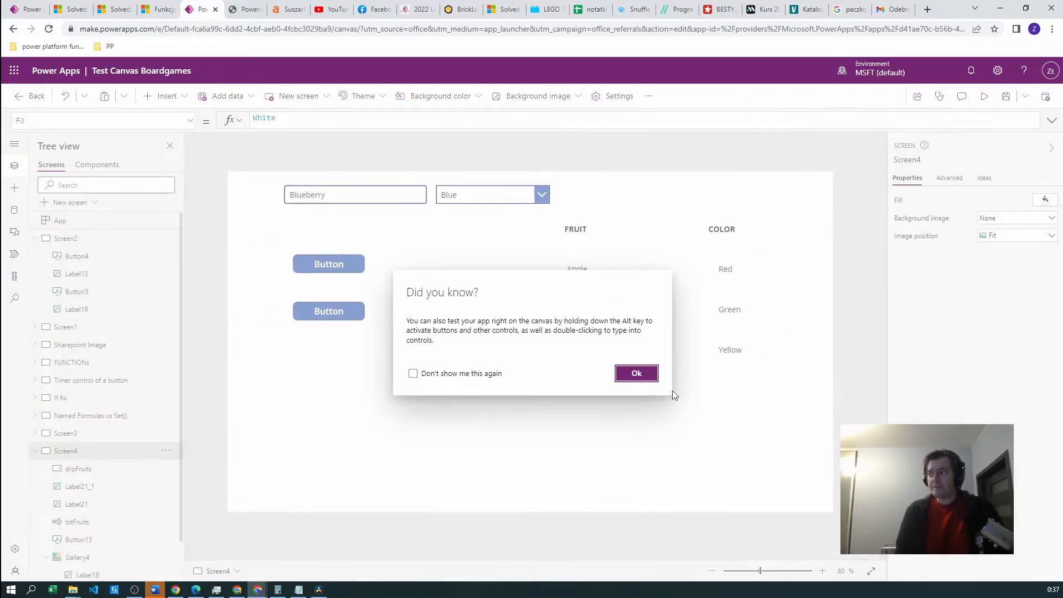
Wrap the Patch record in If(!IsBlank(LookUp(...)), LookUp(...), Defaults(colFruits))
{"action": "left_click", "coordinate": [636, 373]}
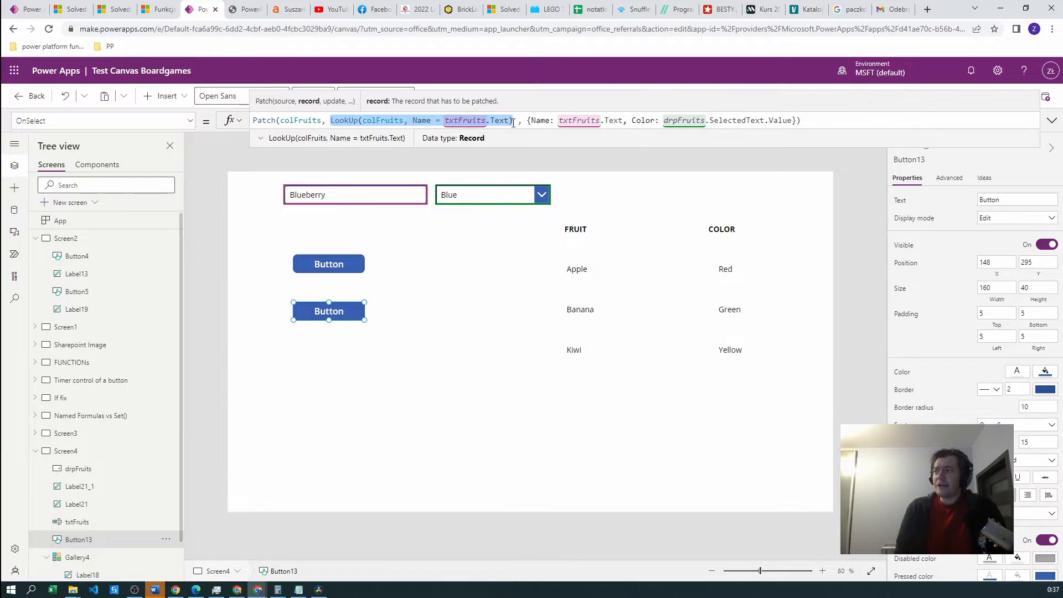
{"action": "mouse_move", "coordinate": [421, 143]}
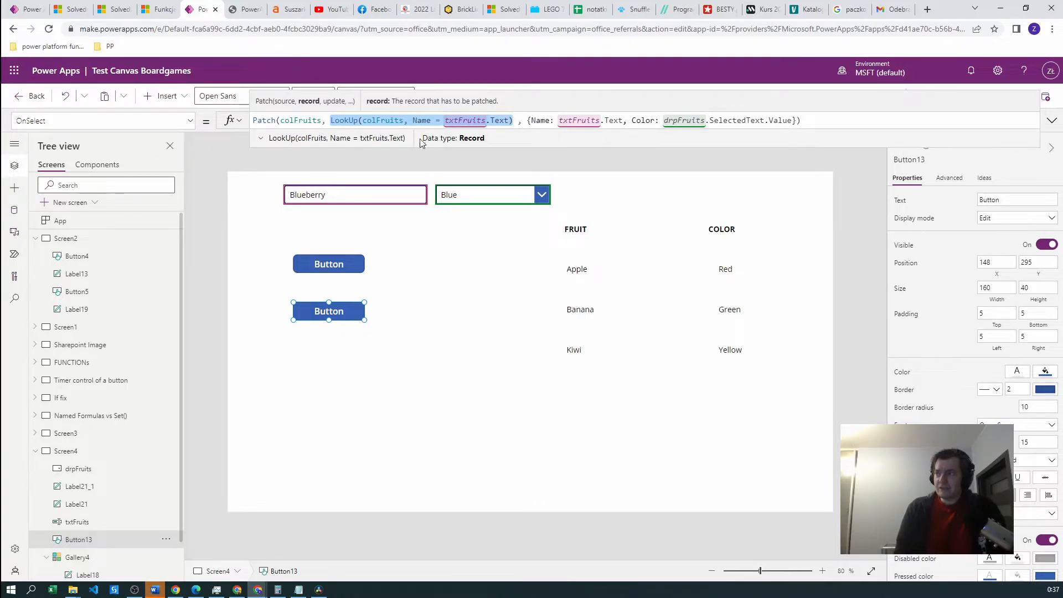
{"action": "mouse_move", "coordinate": [626, 316]}
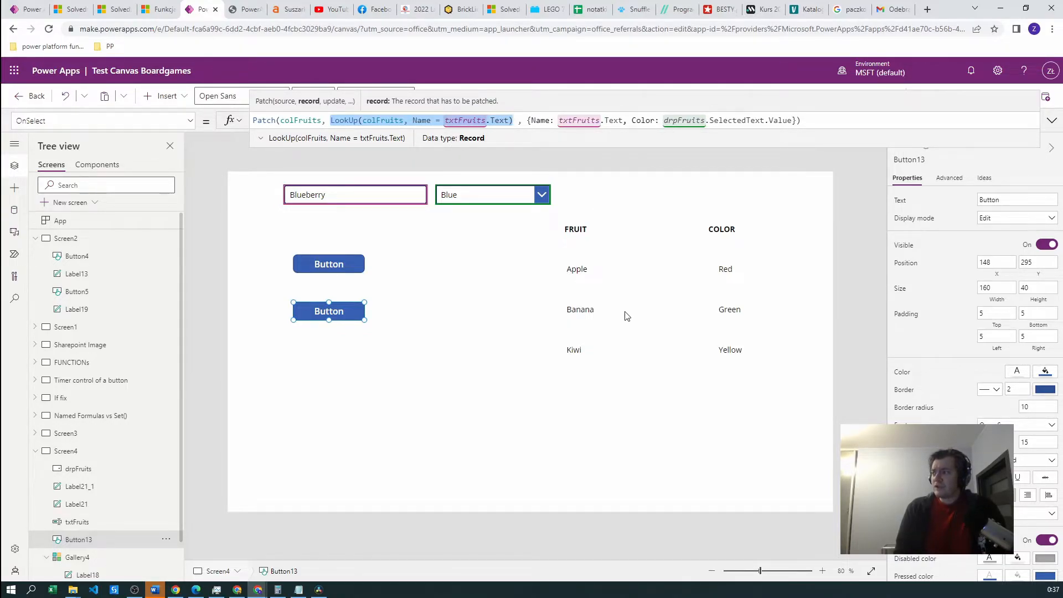
{"action": "mouse_move", "coordinate": [644, 308]}
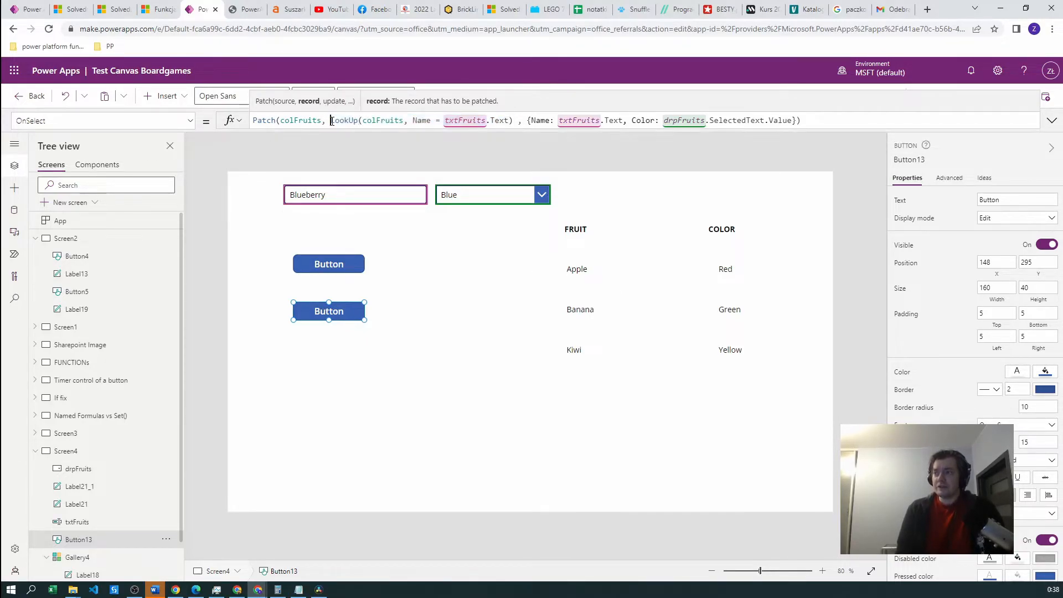
{"action": "left_click", "coordinate": [332, 120]}
{"action": "type", "text": "If("}
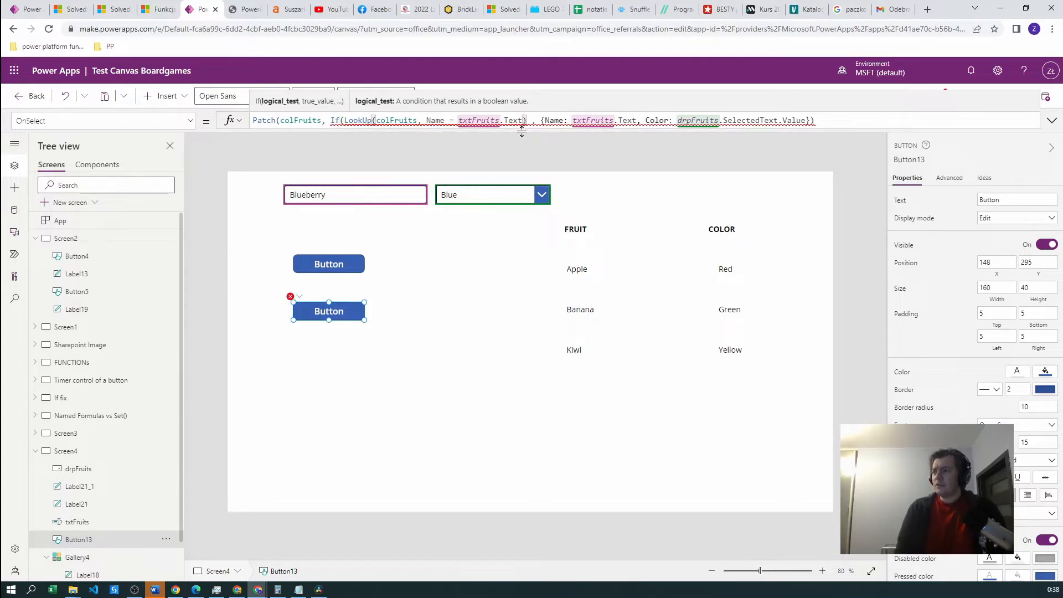
{"action": "left_click", "coordinate": [529, 120]}
{"action": "type", "text": ","}
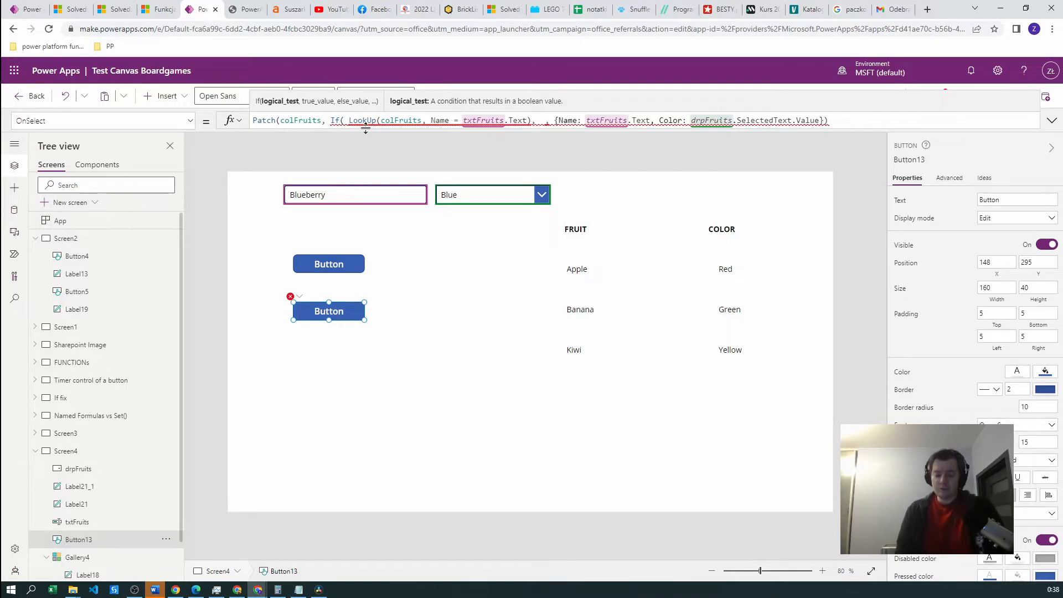
{"action": "type", "text": "!IsBlank("}
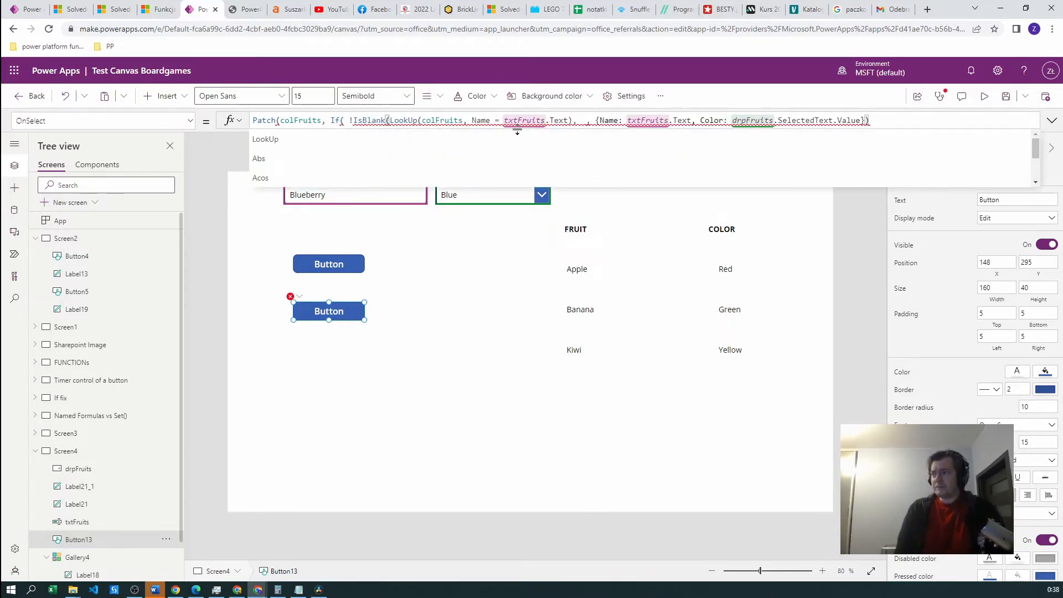
{"action": "left_click", "coordinate": [576, 120]}
{"action": "type", "text": "LookUp(colFruits, Name = txtFruits.Text)),"}
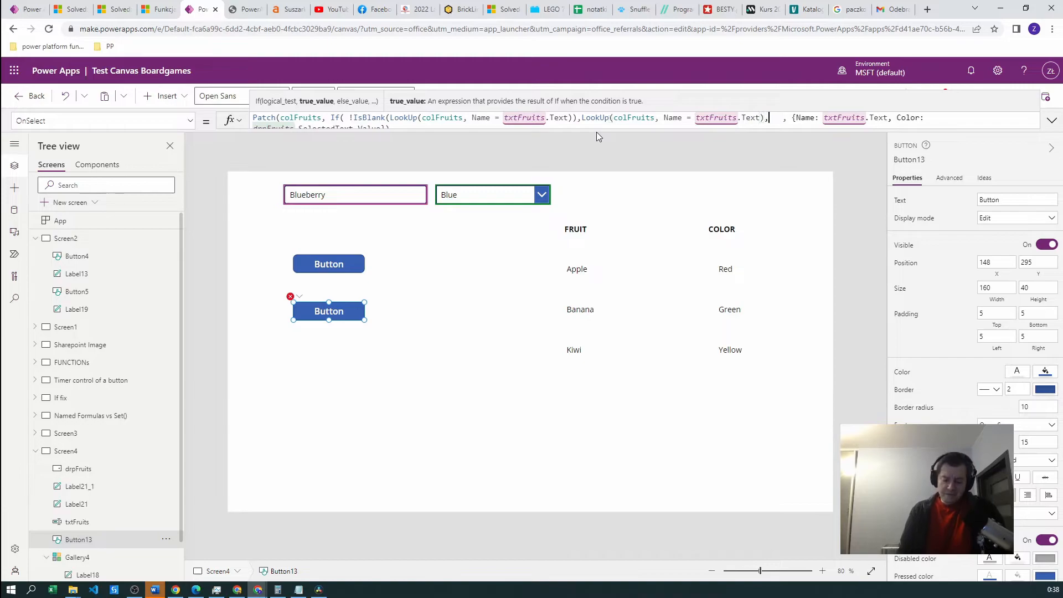
{"action": "type", "text": "Defaults(colFruits))"}
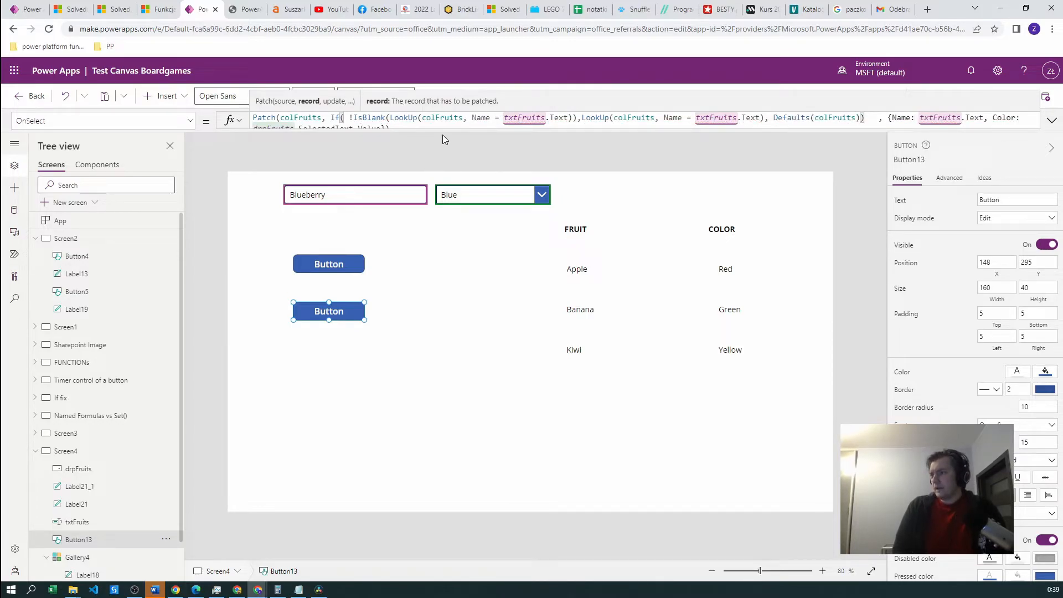
Format the Patch formula over indented lines and review the LookUp branch and update record
{"action": "left_click", "coordinate": [444, 139]}
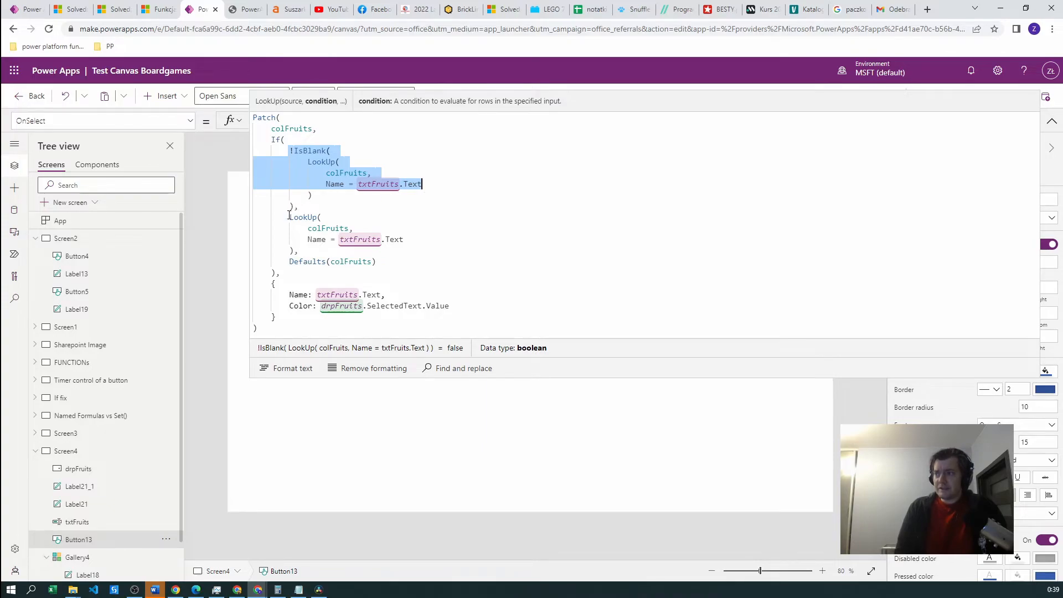
{"action": "left_click", "coordinate": [404, 239]}
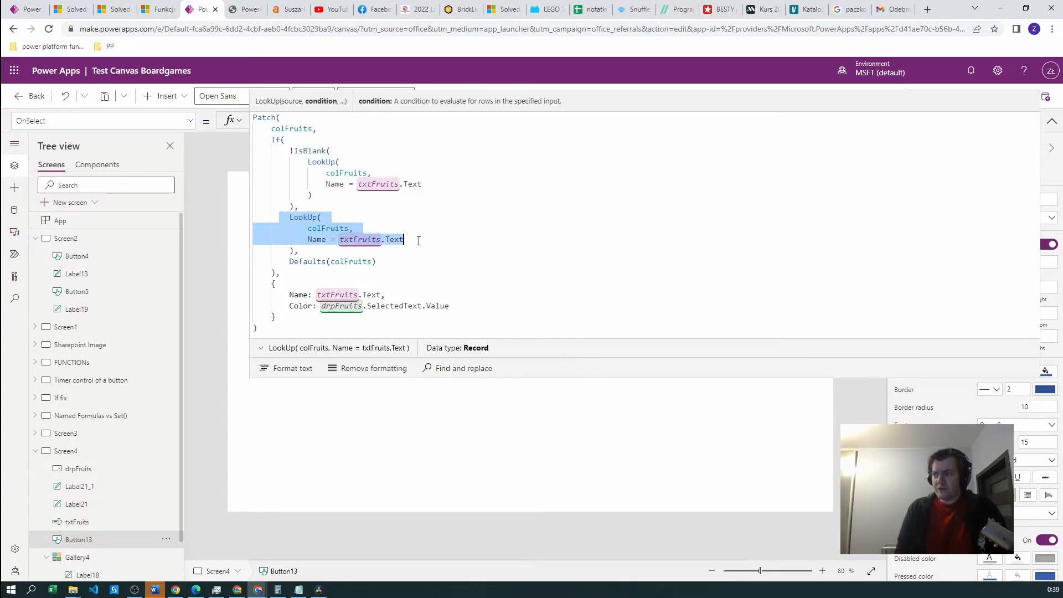
{"action": "left_click", "coordinate": [290, 295]}
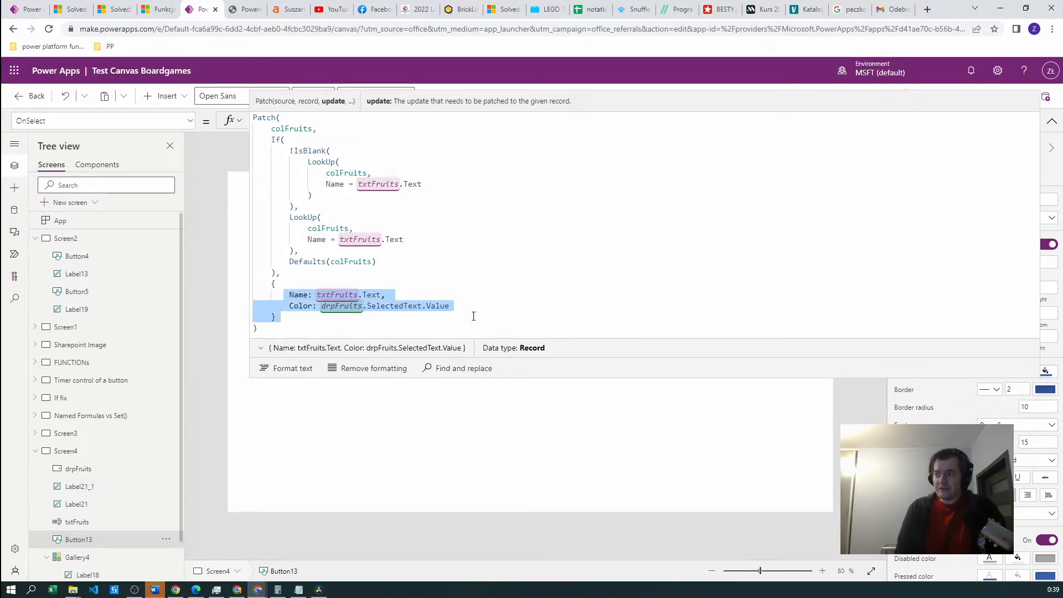
{"action": "left_click", "coordinate": [377, 262]}
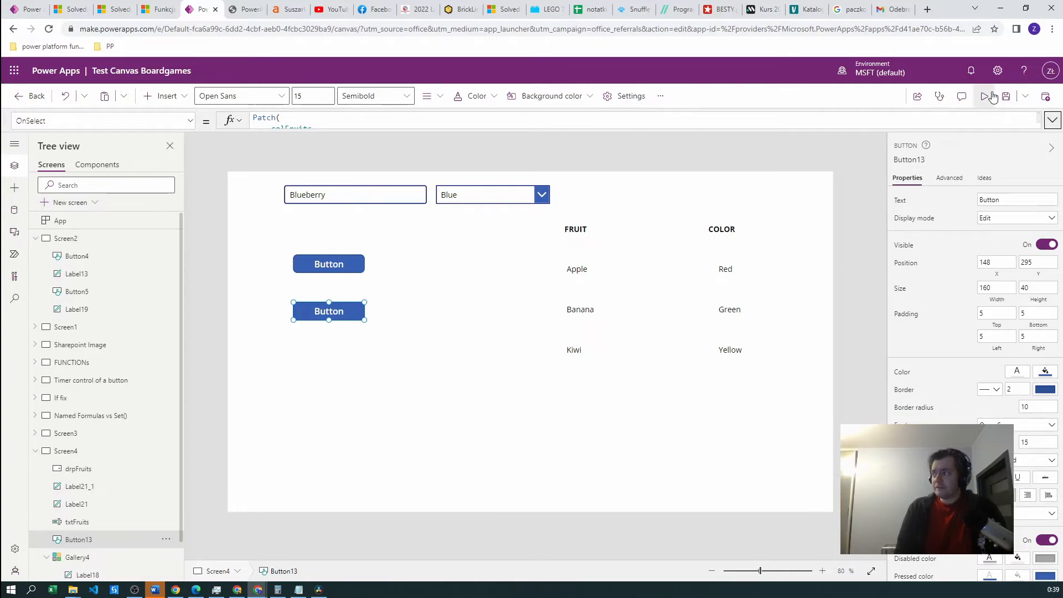
In preview, patch Blueberry with Blue into the gallery and dismiss the session warning
{"action": "left_click", "coordinate": [991, 95]}
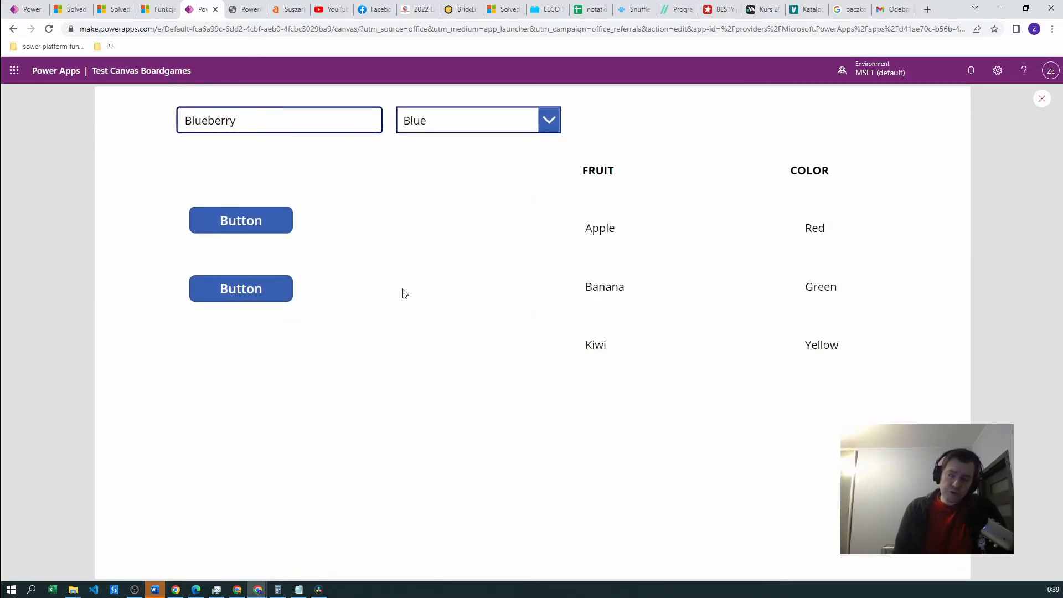
{"action": "mouse_move", "coordinate": [395, 147]}
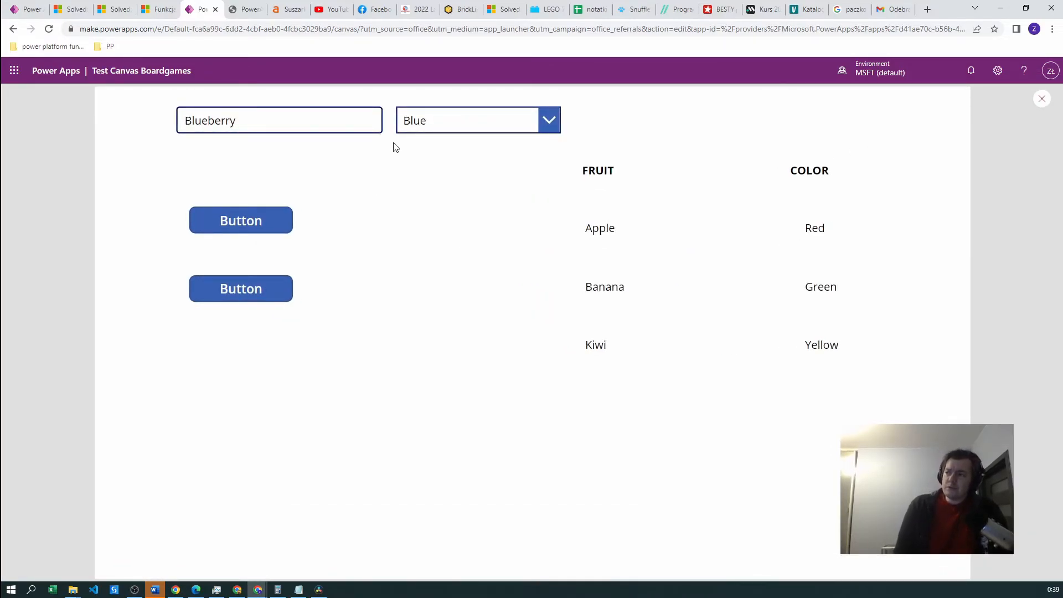
{"action": "mouse_move", "coordinate": [240, 288]}
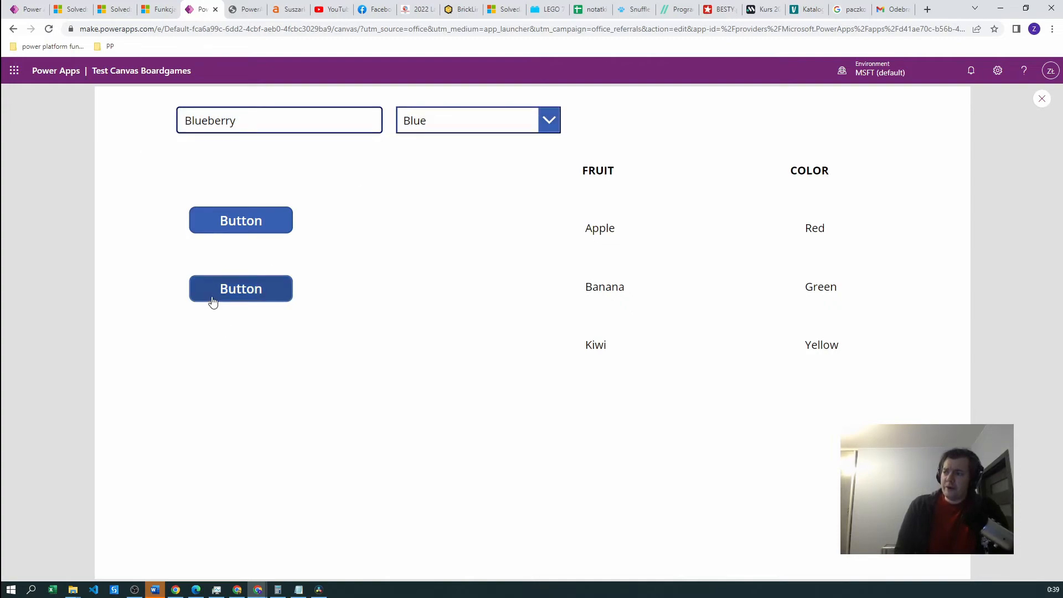
{"action": "left_click", "coordinate": [241, 288]}
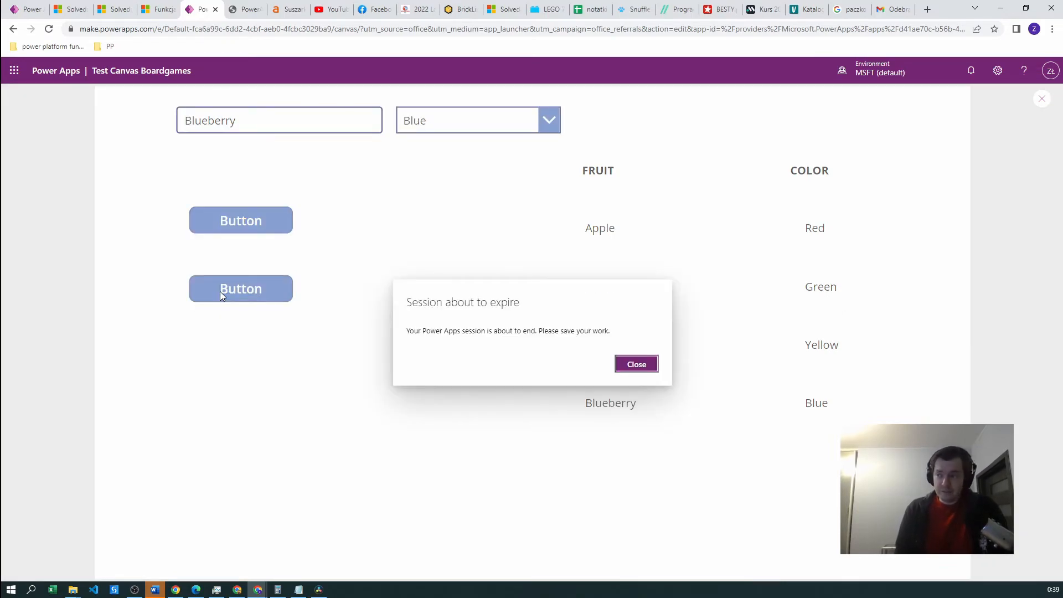
{"action": "left_click", "coordinate": [635, 363]}
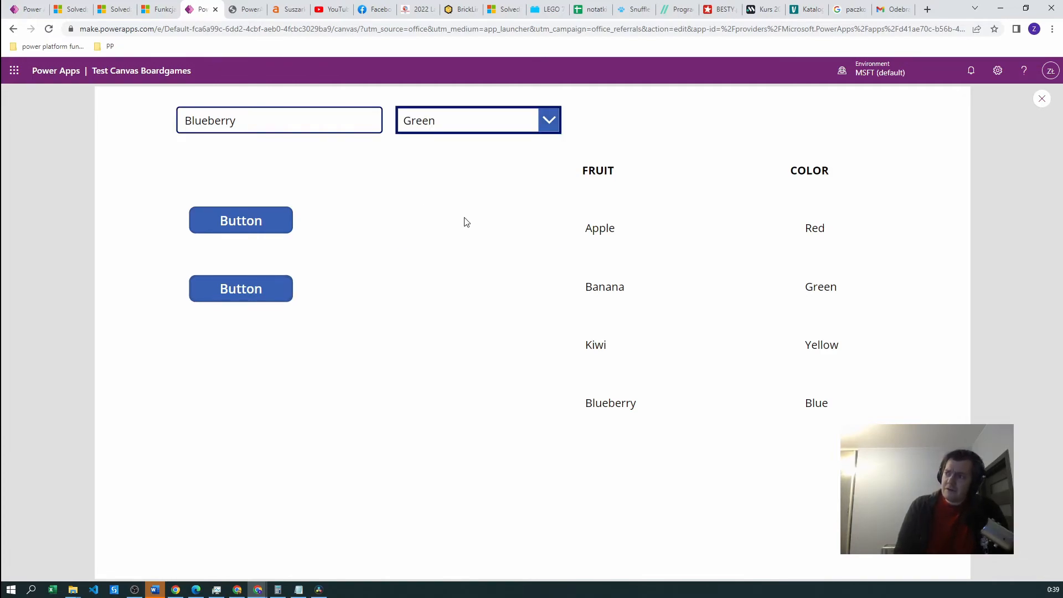
{"action": "mouse_move", "coordinate": [270, 280]}
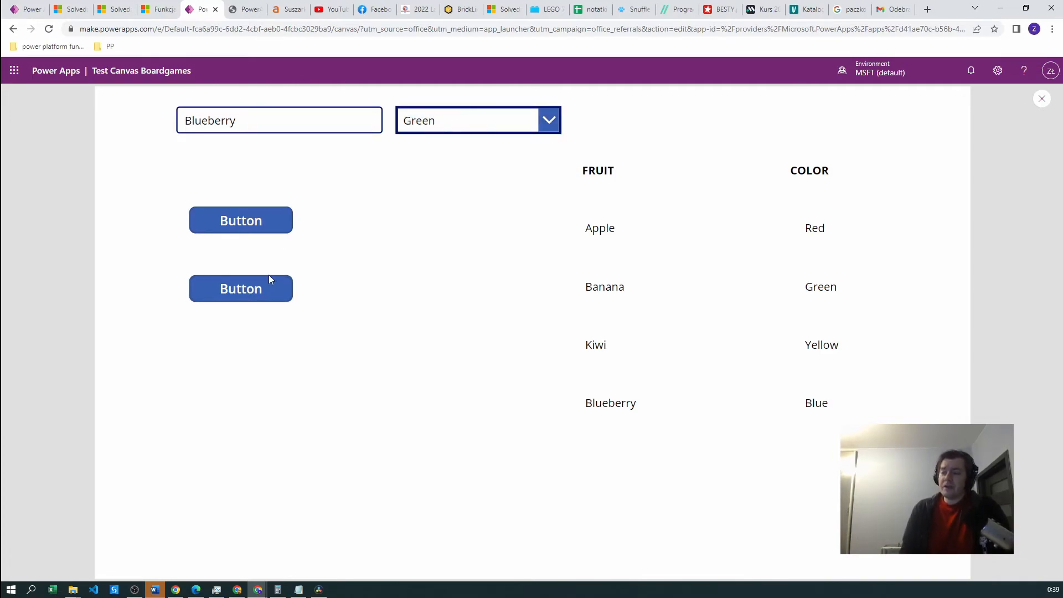
{"action": "mouse_move", "coordinate": [333, 194]}
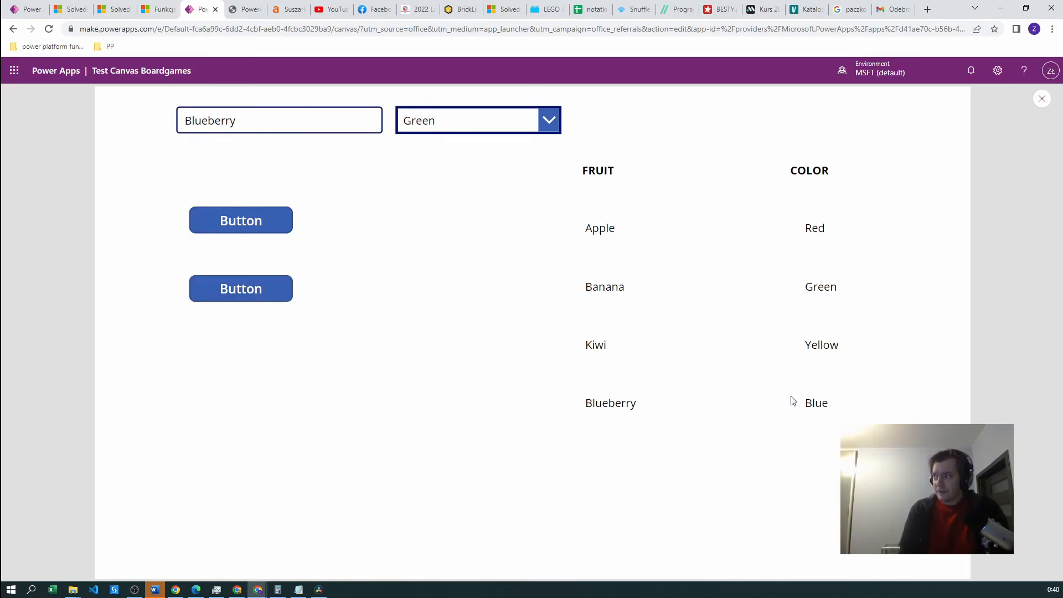
Update Blueberry's colour to Green, then back to Blue, without adding duplicates
{"action": "left_click", "coordinate": [240, 288]}
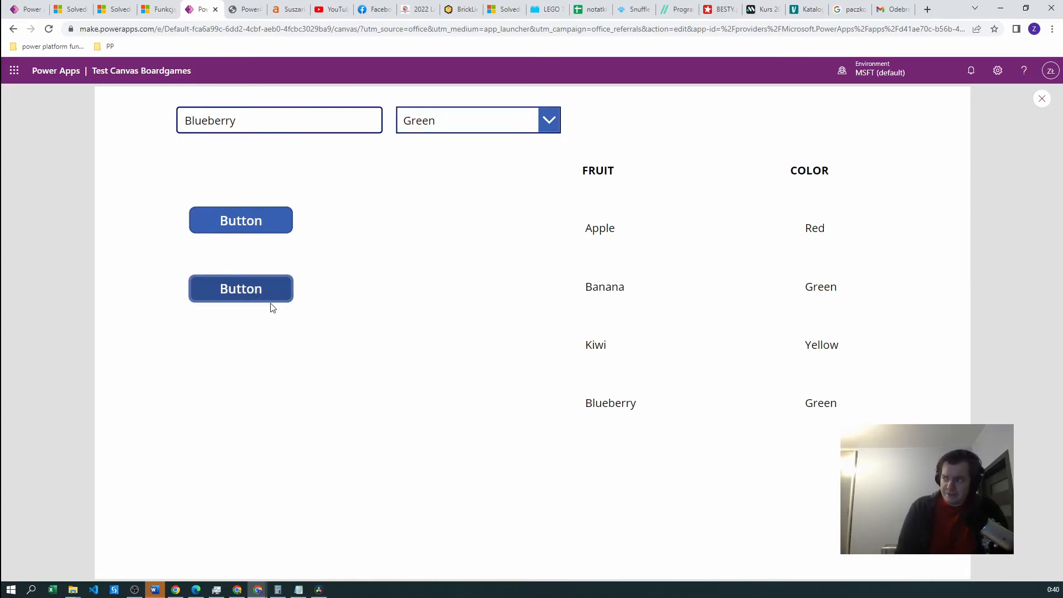
{"action": "mouse_move", "coordinate": [241, 220]}
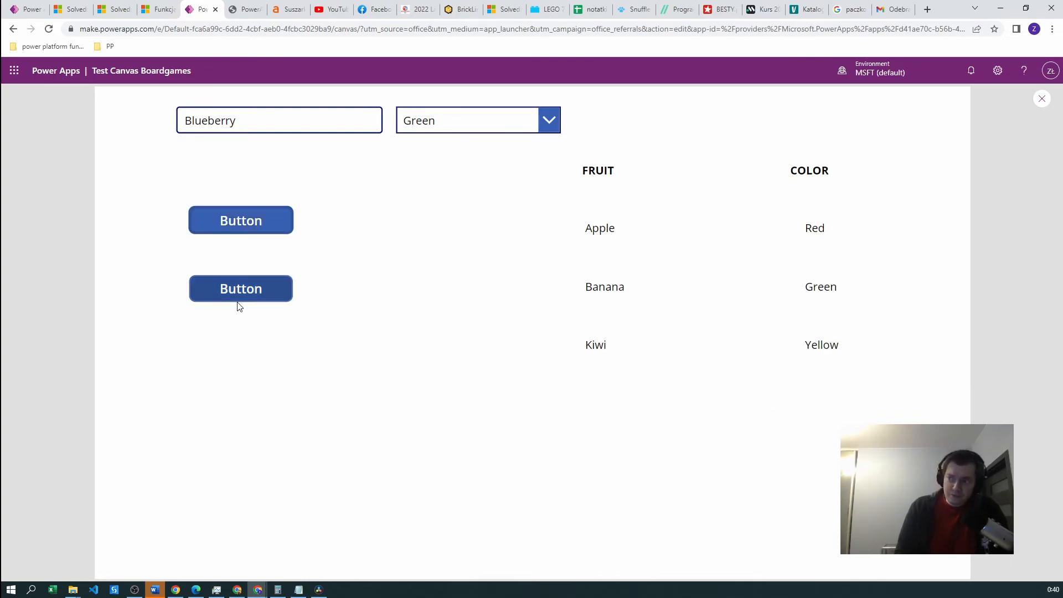
{"action": "left_click", "coordinate": [241, 288]}
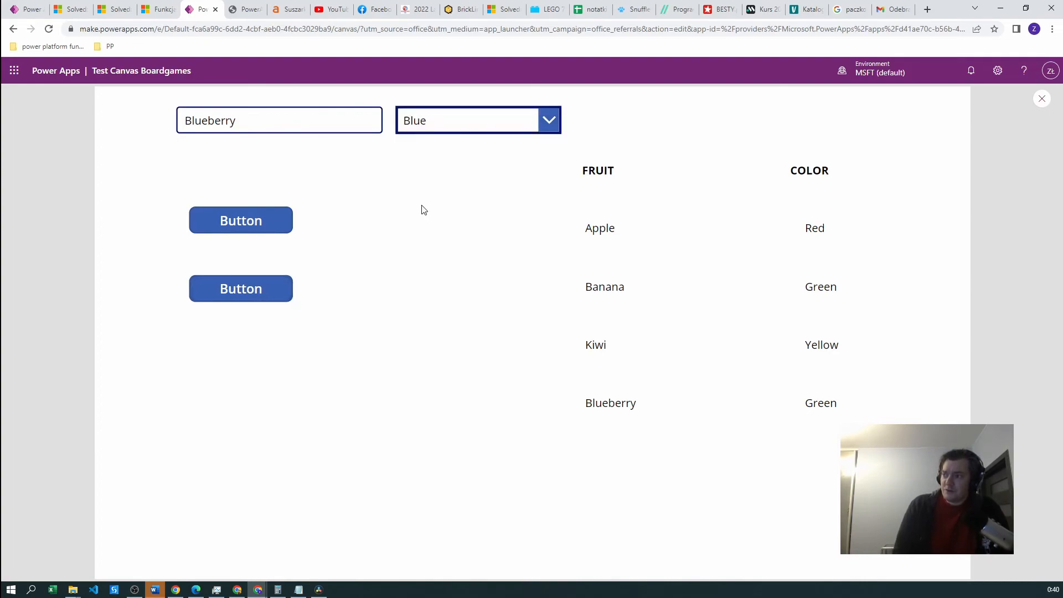
{"action": "left_click", "coordinate": [241, 288]}
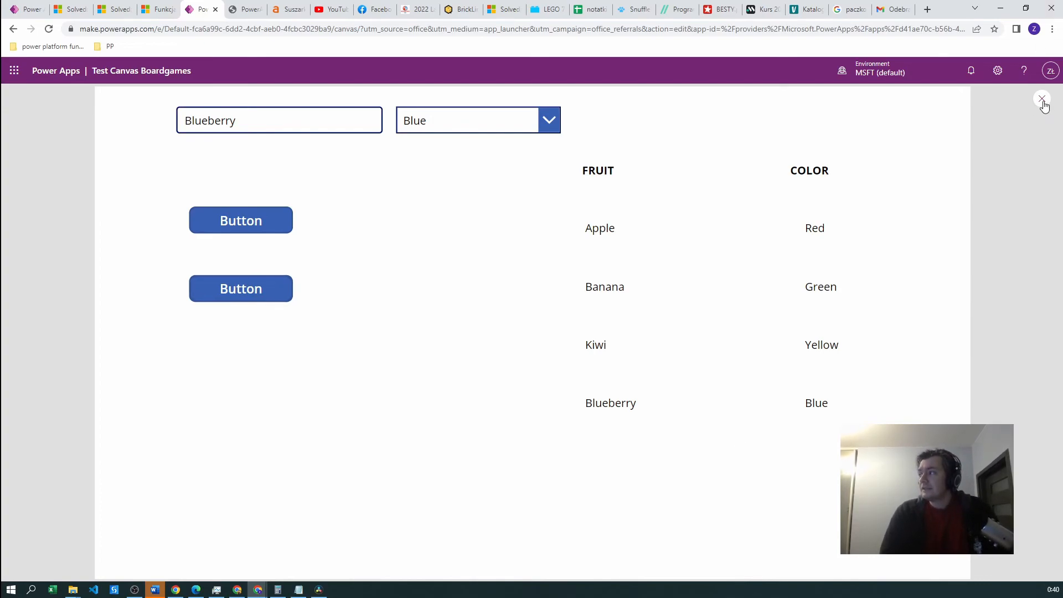
Leave preview, review Button13's multi-line Patch OnSelect formula, and collapse the formula bar
{"action": "left_click", "coordinate": [1043, 99]}
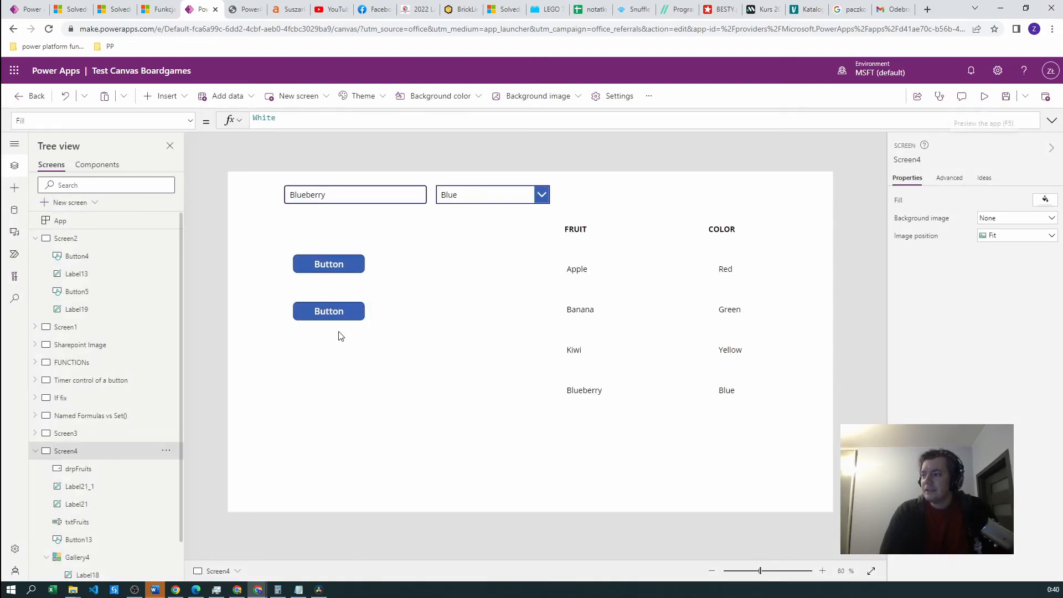
{"action": "left_click", "coordinate": [328, 311]}
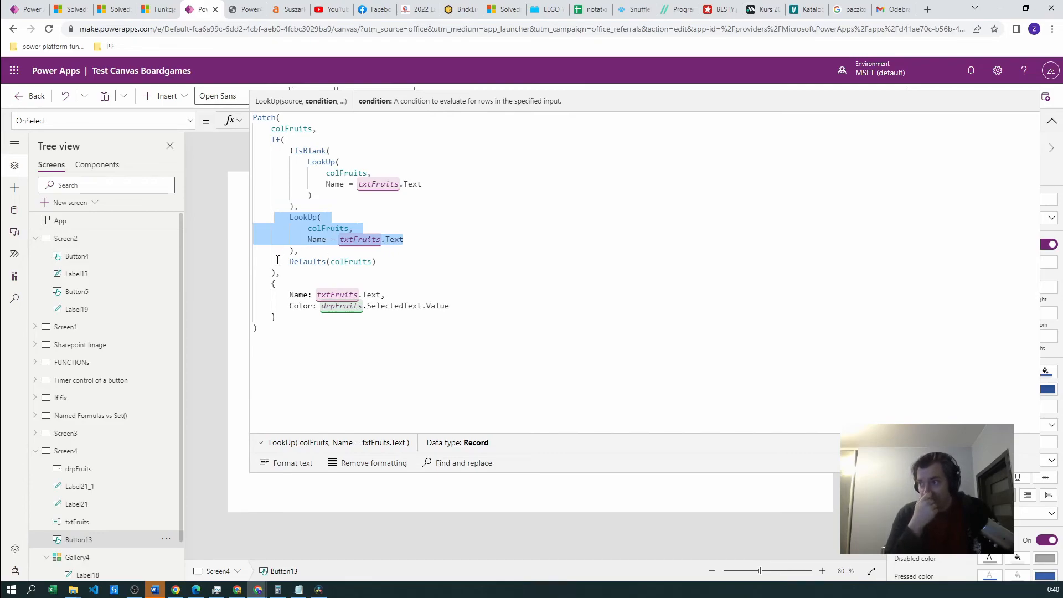
{"action": "left_click", "coordinate": [333, 261]}
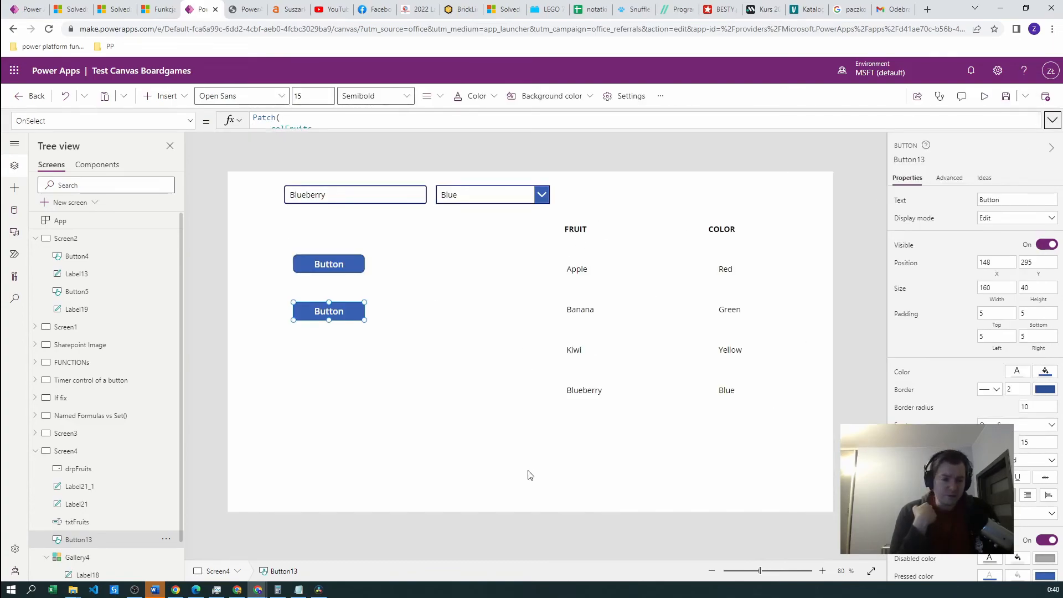
{"action": "mouse_move", "coordinate": [524, 473]}
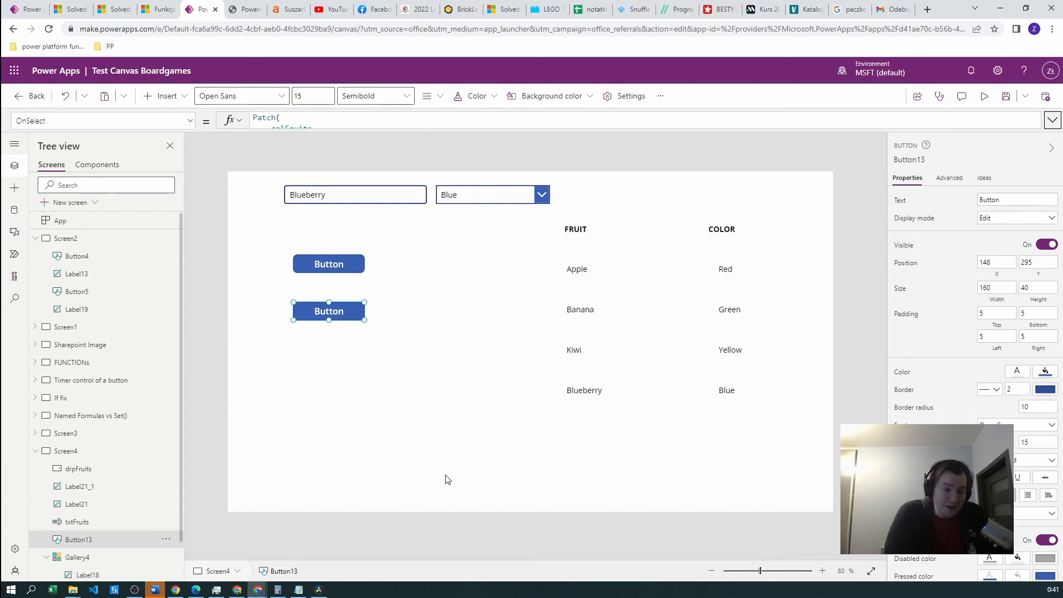
{"action": "mouse_move", "coordinate": [436, 472]}
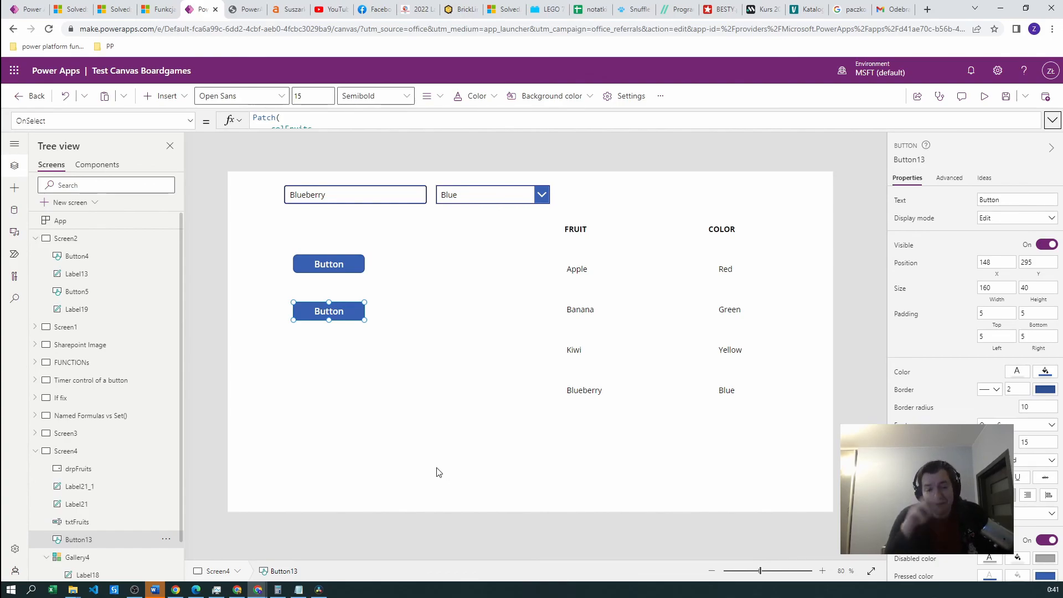